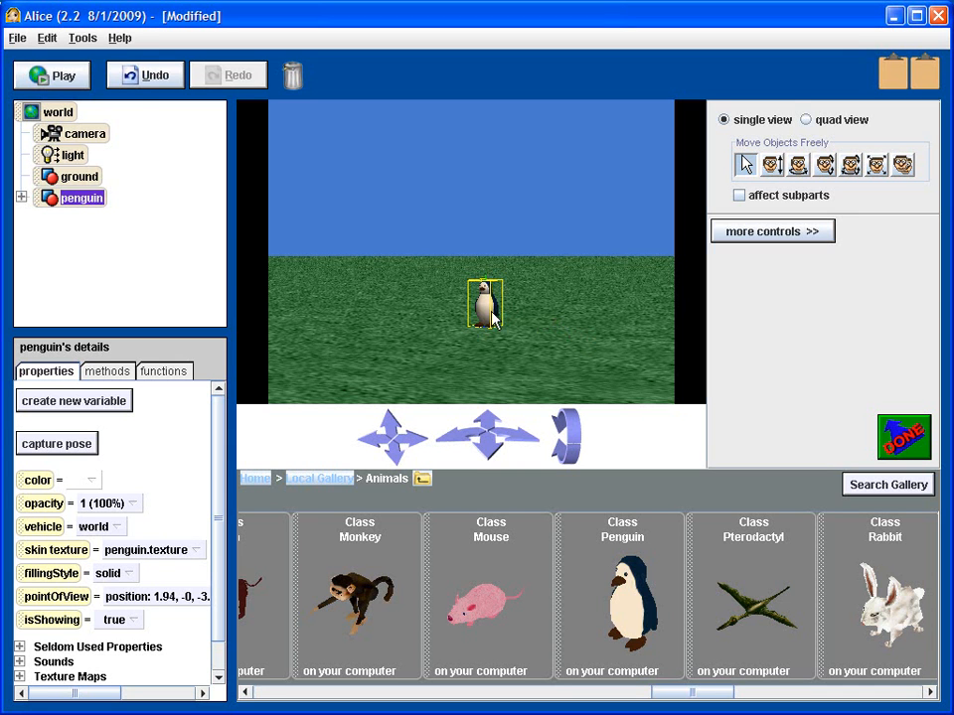
# Drag the penguin left across the grass, then back to near the scene centre.
pyautogui.moveTo(484, 303); pyautogui.dragTo(417, 303)
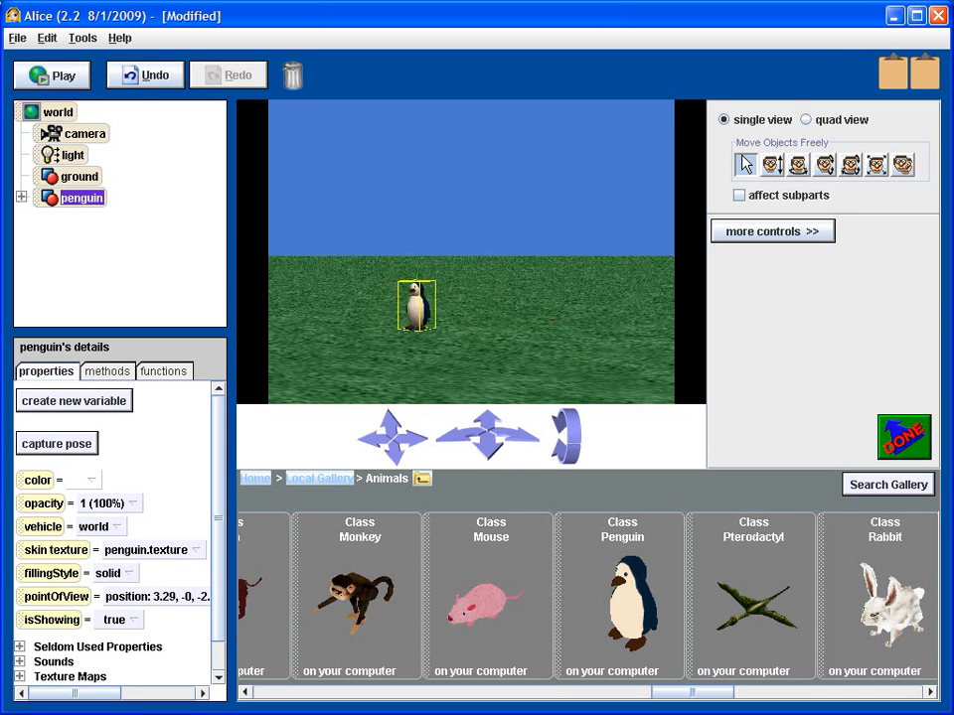
pyautogui.moveTo(417, 303); pyautogui.dragTo(494, 303)
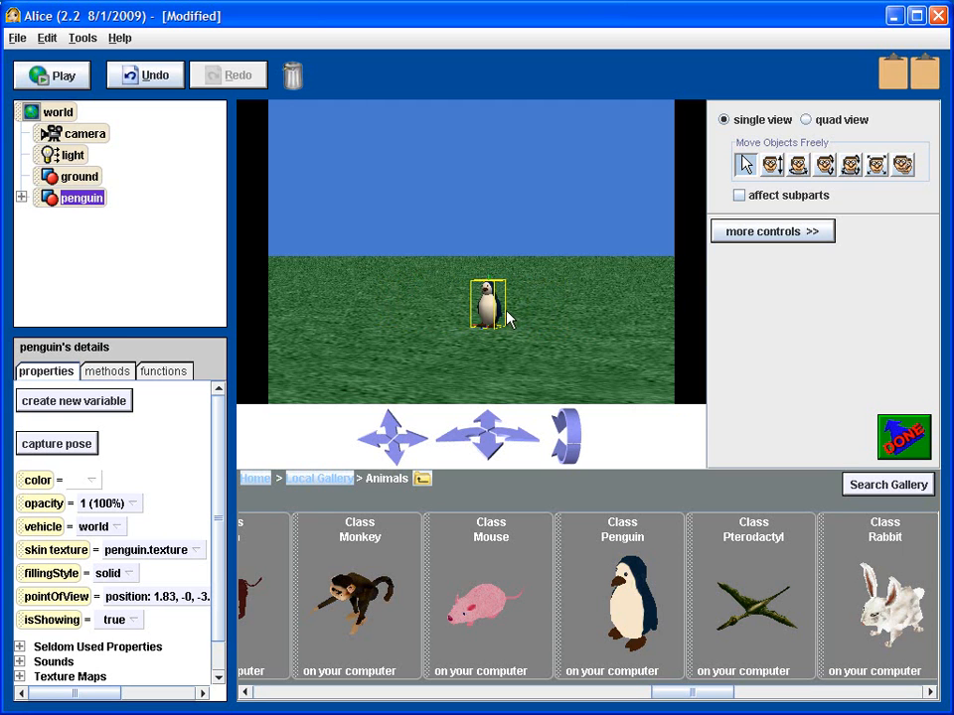
pyautogui.moveTo(502, 318)
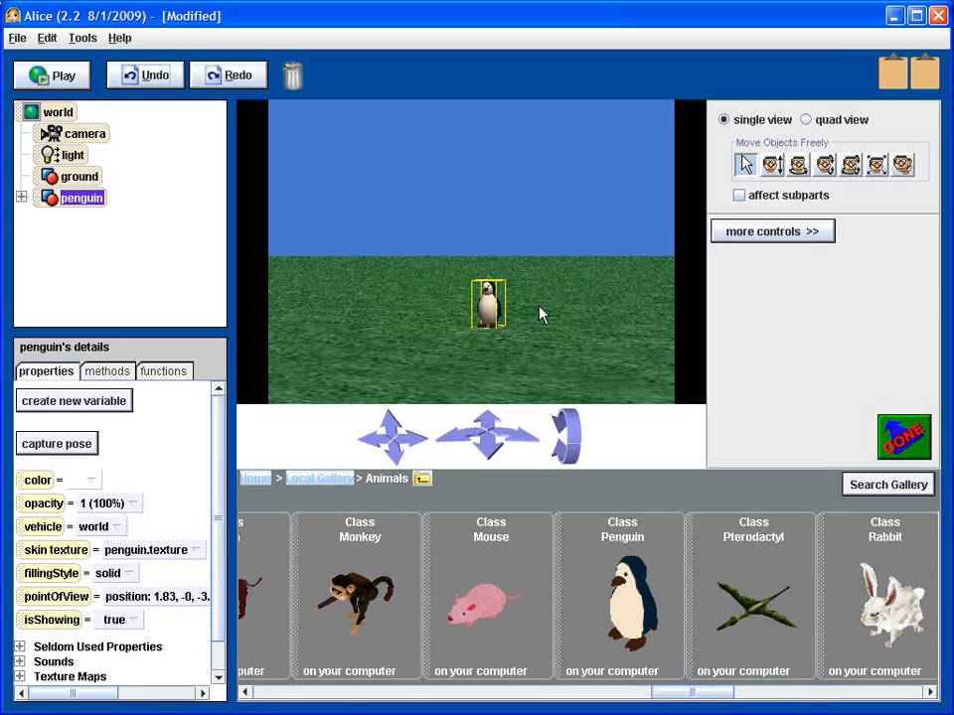
pyautogui.moveTo(517, 310)
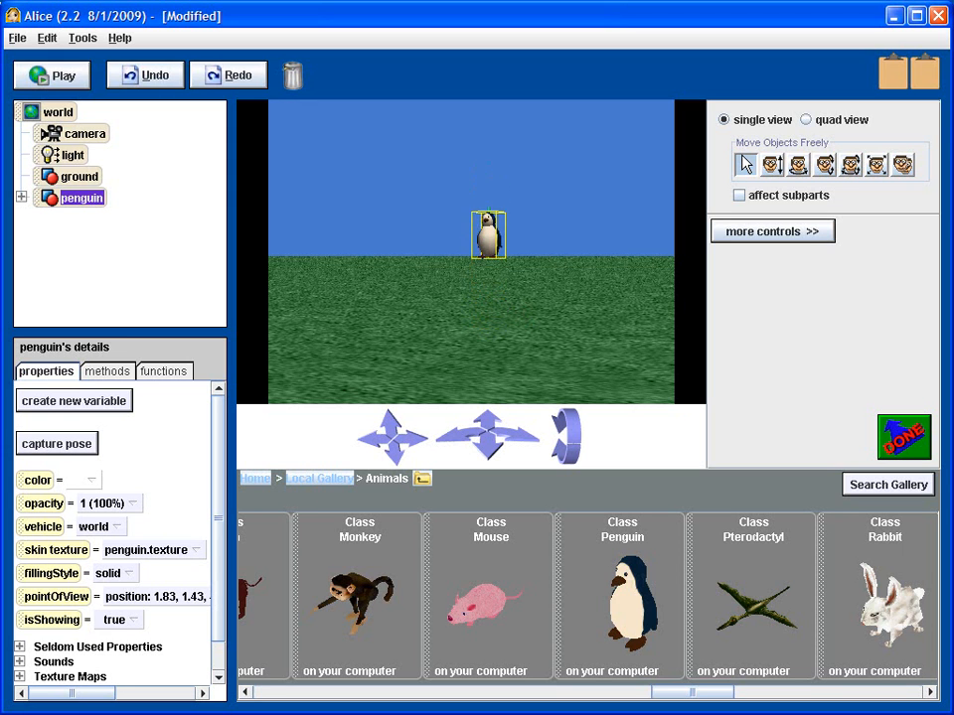
# Raise the penguin vertically, adjusting its height until it hovers high in the sky.
pyautogui.moveTo(488, 235); pyautogui.dragTo(488, 304)
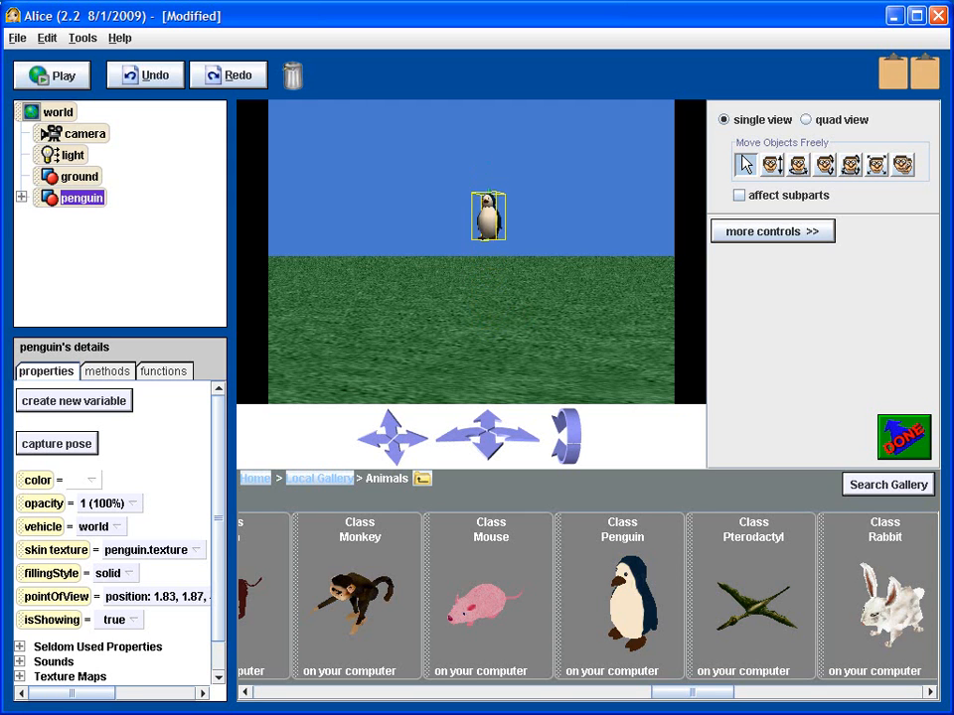
pyautogui.moveTo(487, 215); pyautogui.dragTo(488, 303)
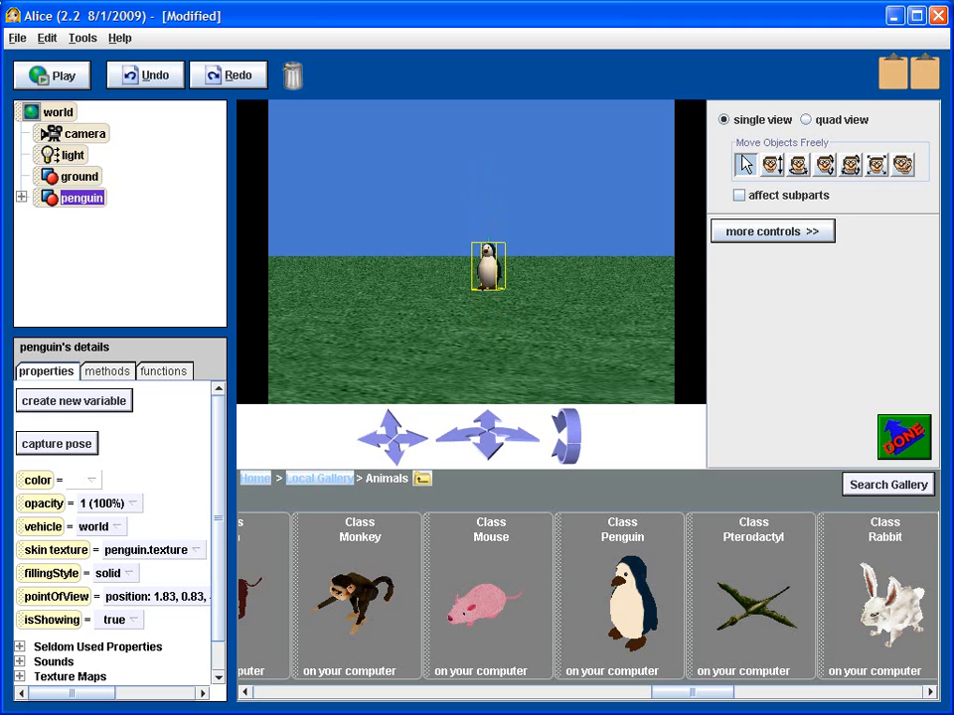
pyautogui.moveTo(488, 265); pyautogui.dragTo(488, 250)
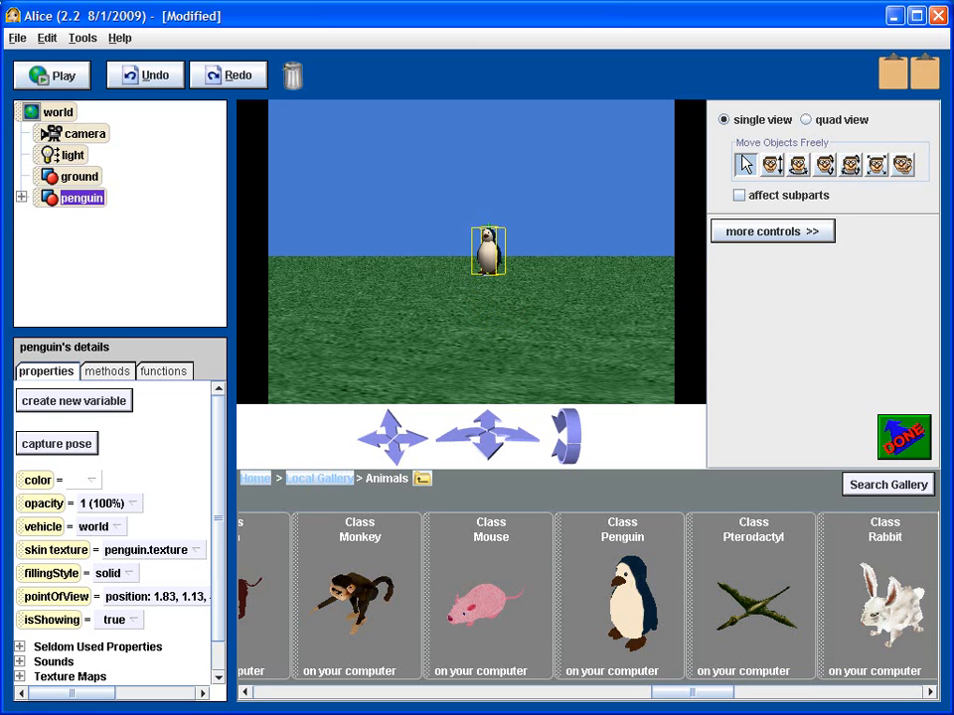
pyautogui.moveTo(487, 250); pyautogui.dragTo(487, 201)
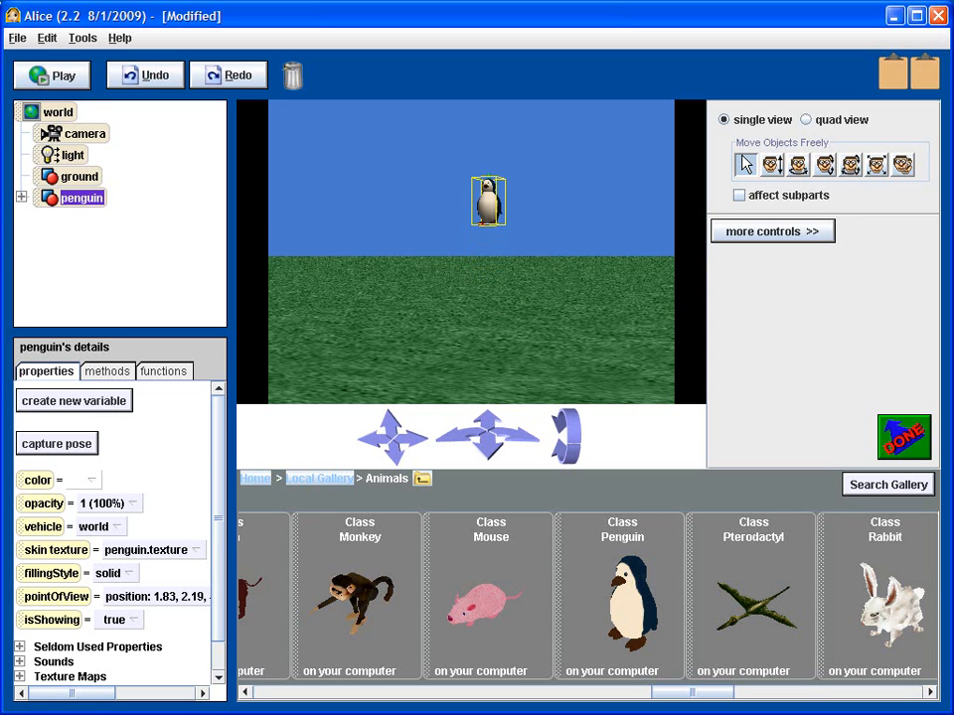
pyautogui.click(154, 75)
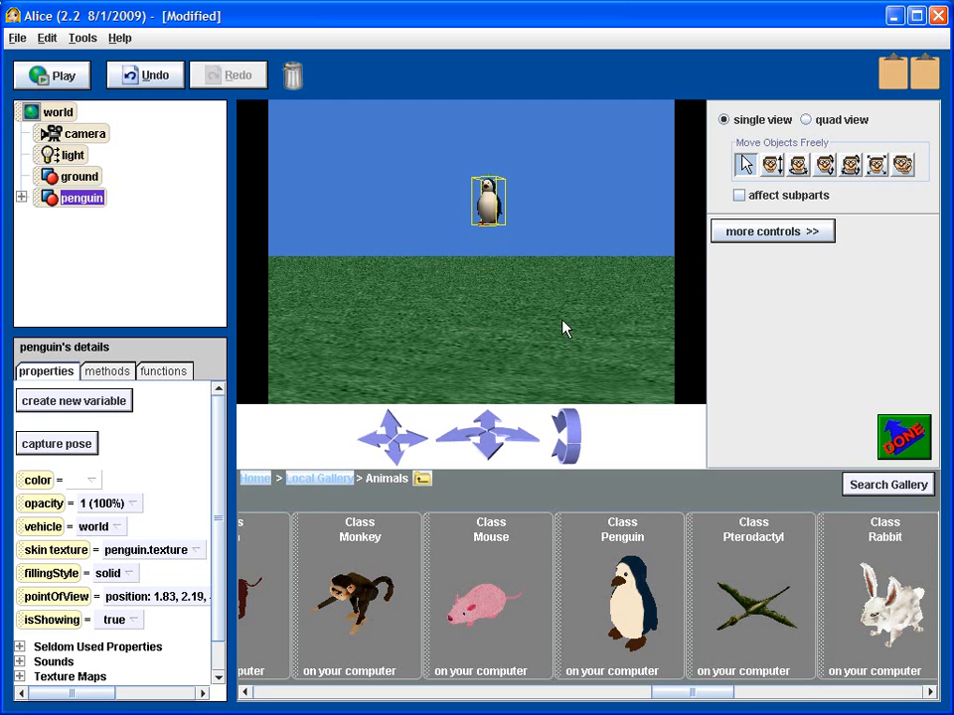
pyautogui.moveTo(370, 298)
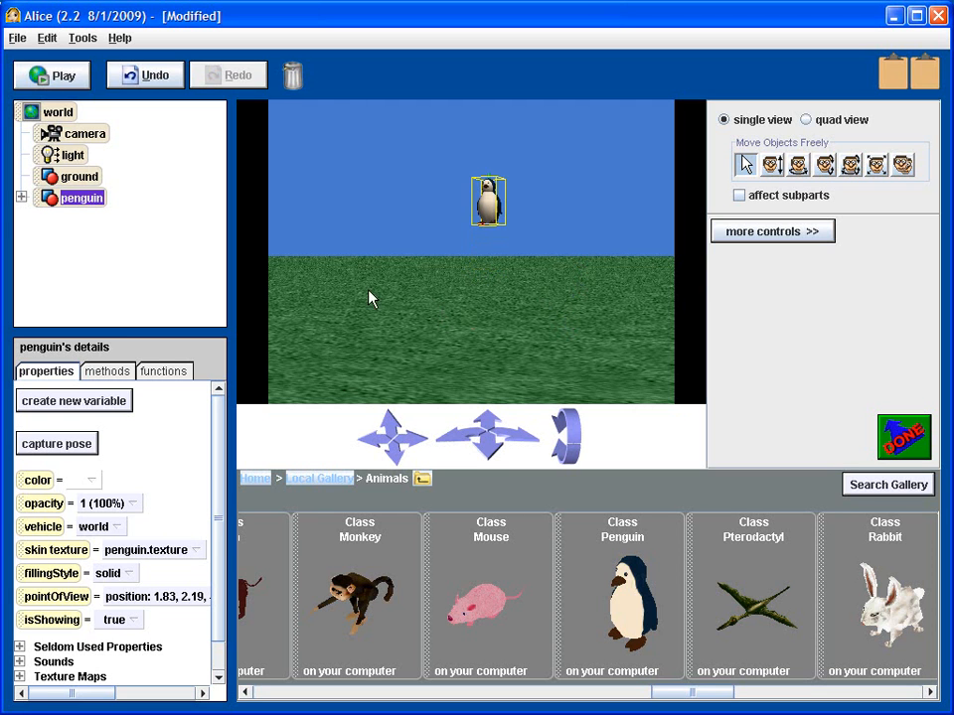
# Undo the lift so the penguin stands on the grass near centre.
pyautogui.click(145, 74)
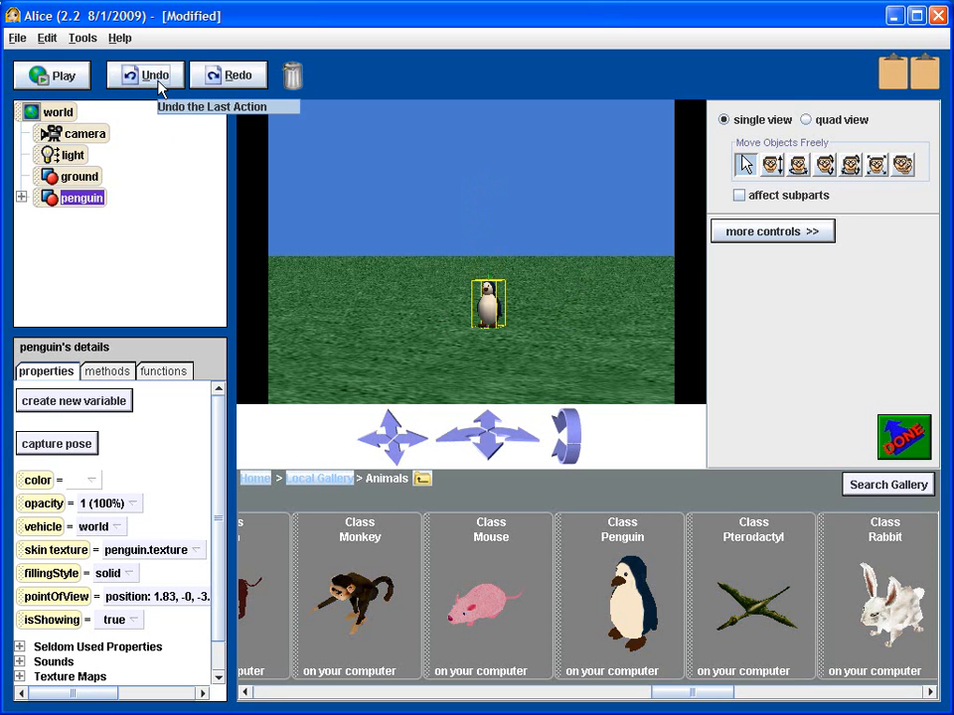
pyautogui.moveTo(626, 359)
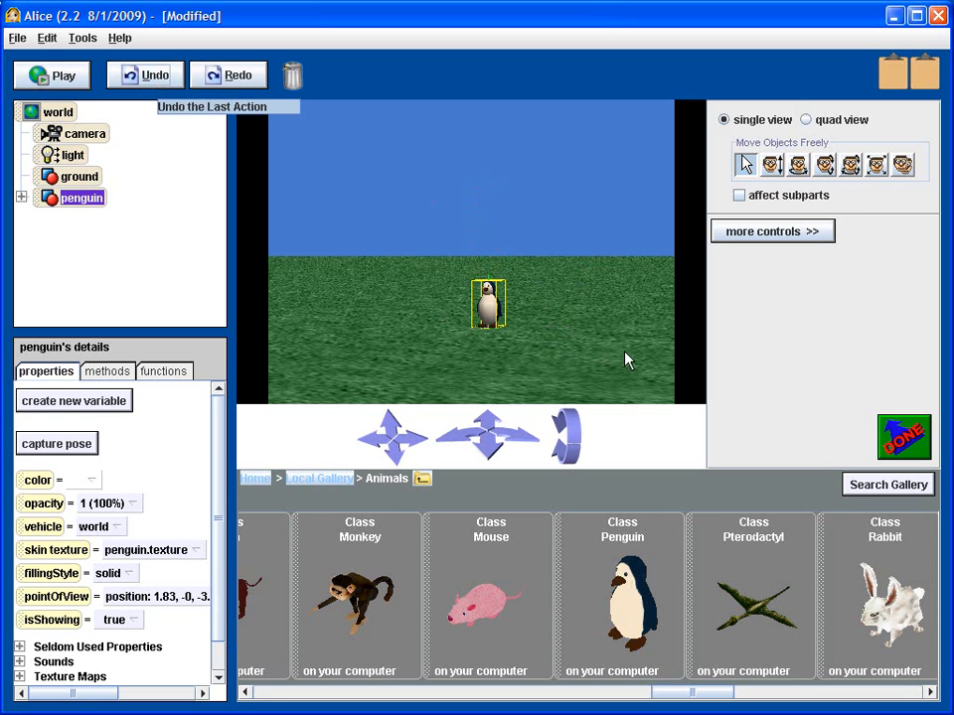
pyautogui.moveTo(640, 290)
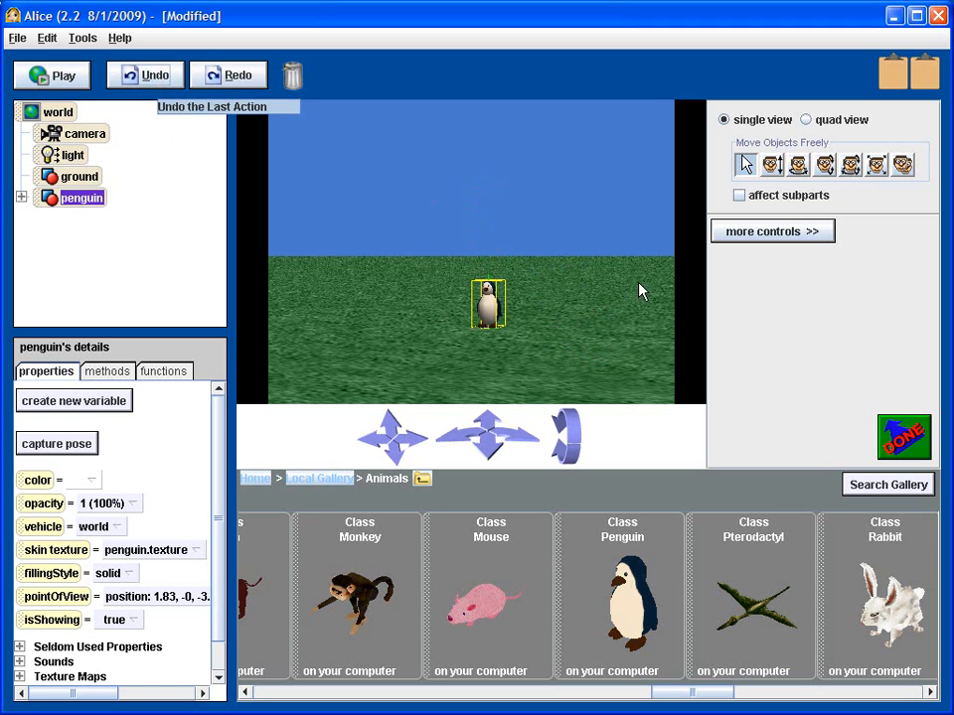
pyautogui.moveTo(449, 348)
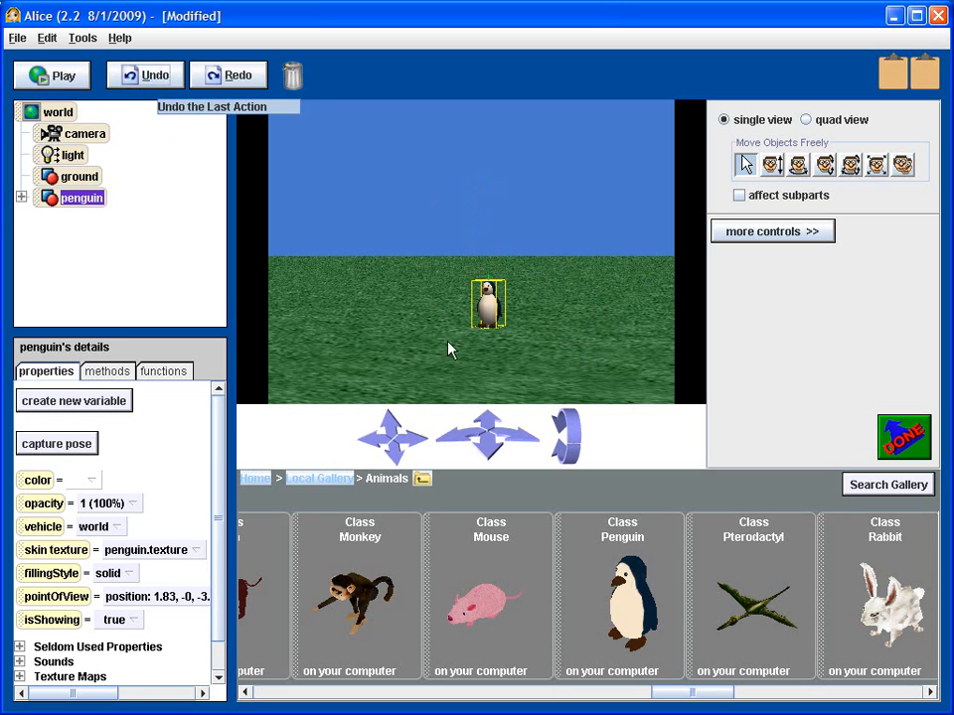
pyautogui.moveTo(562, 274)
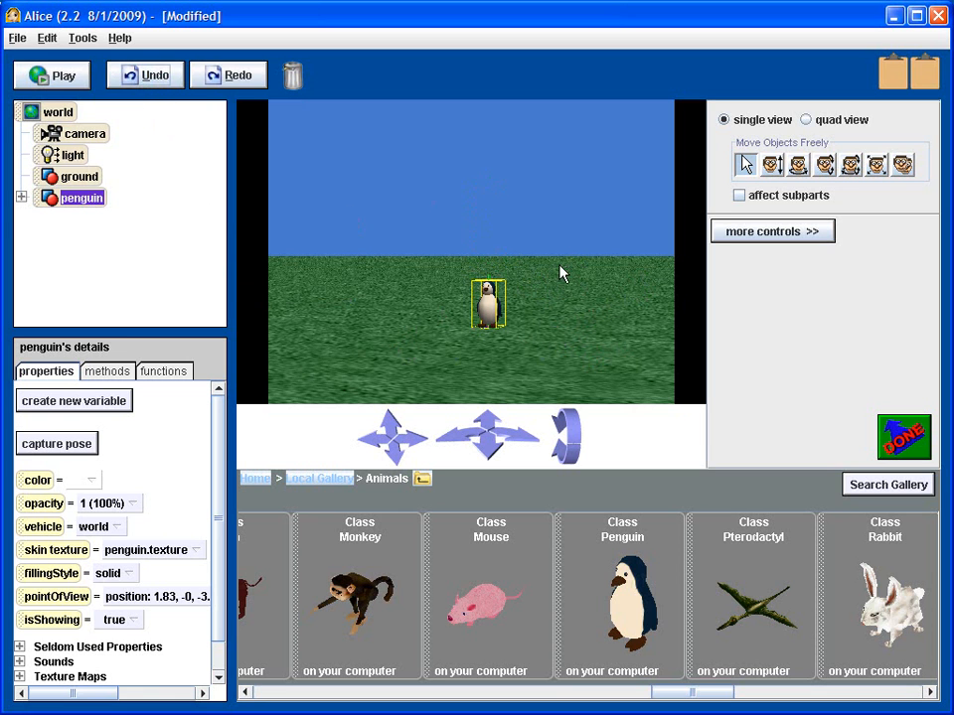
pyautogui.moveTo(551, 308)
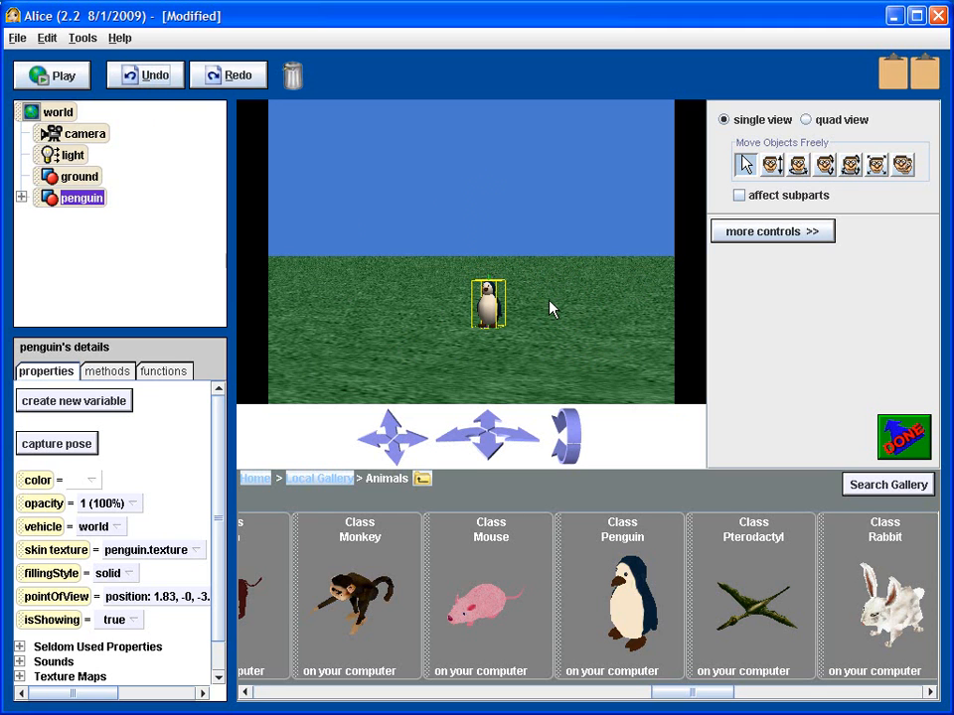
pyautogui.moveTo(544, 311)
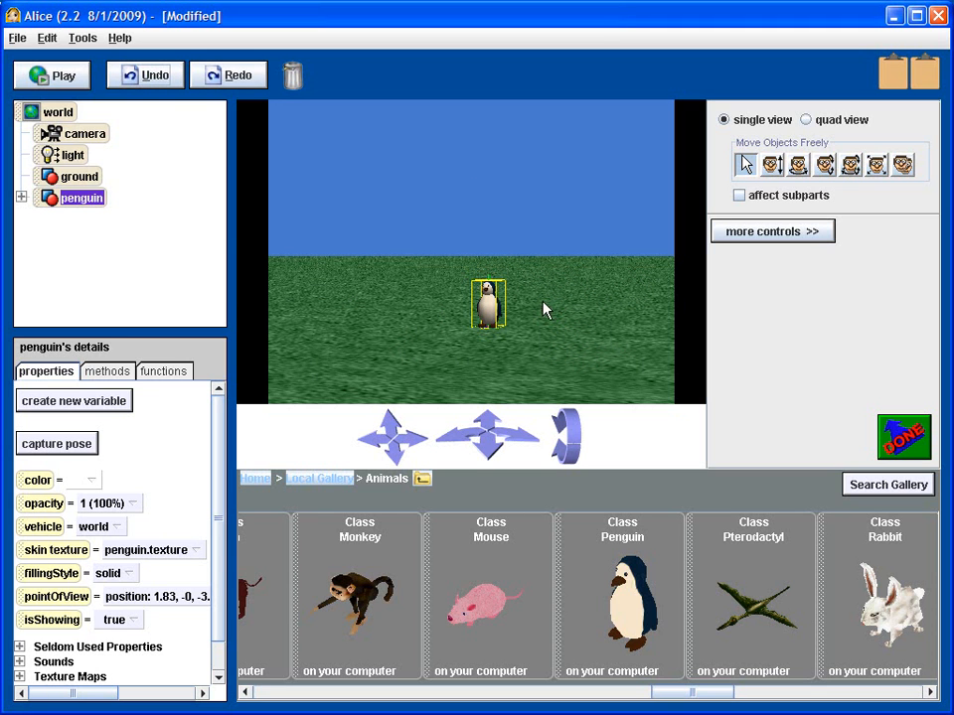
pyautogui.moveTo(556, 318)
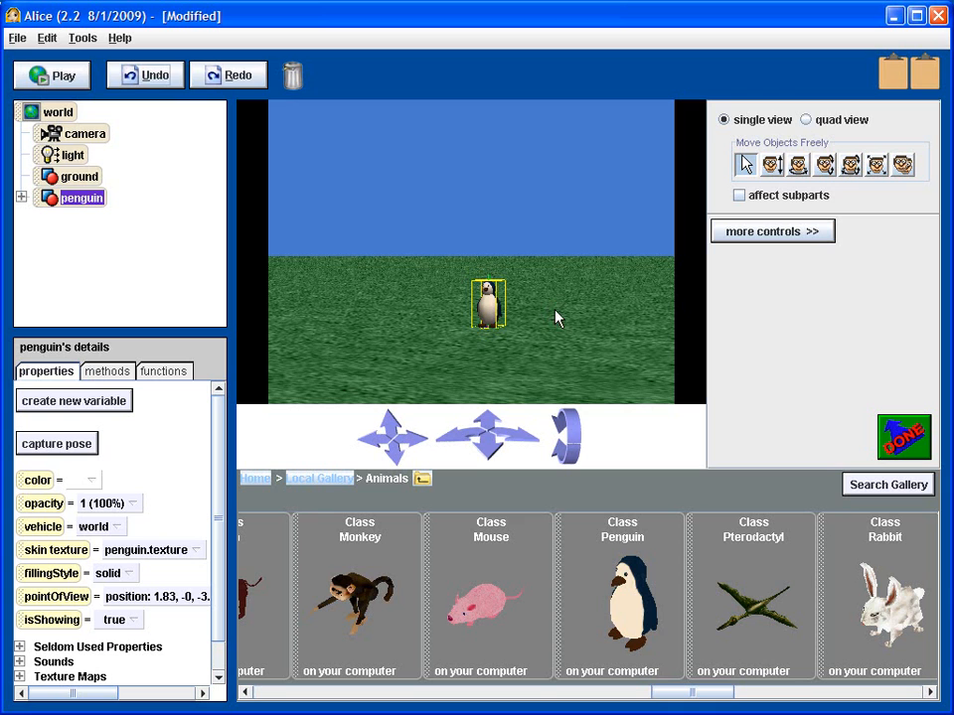
pyautogui.moveTo(507, 310)
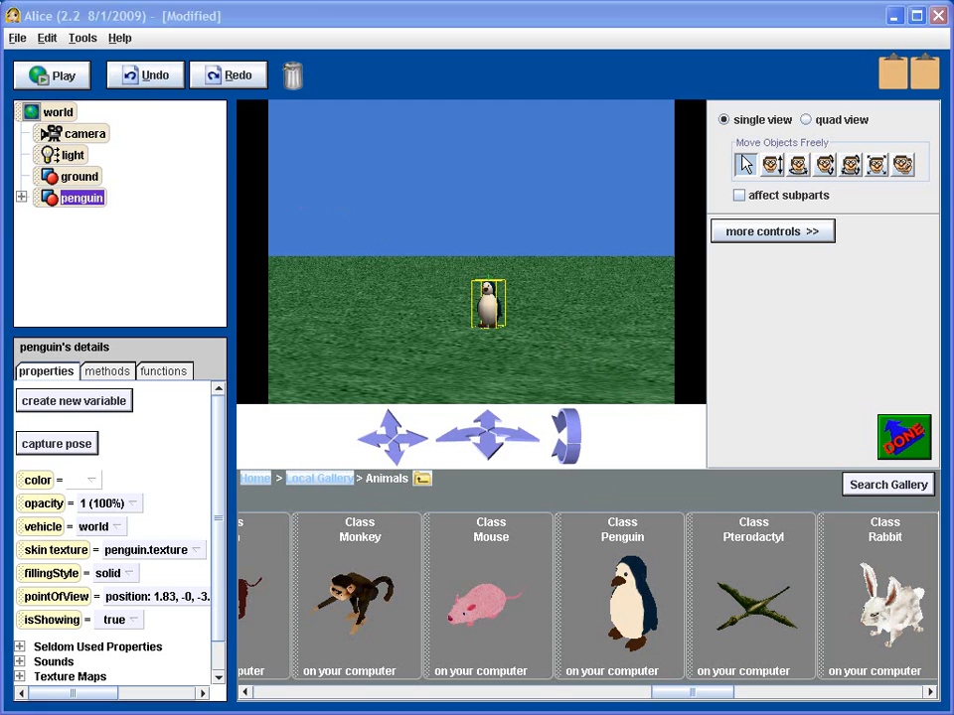
pyautogui.moveTo(580, 305)
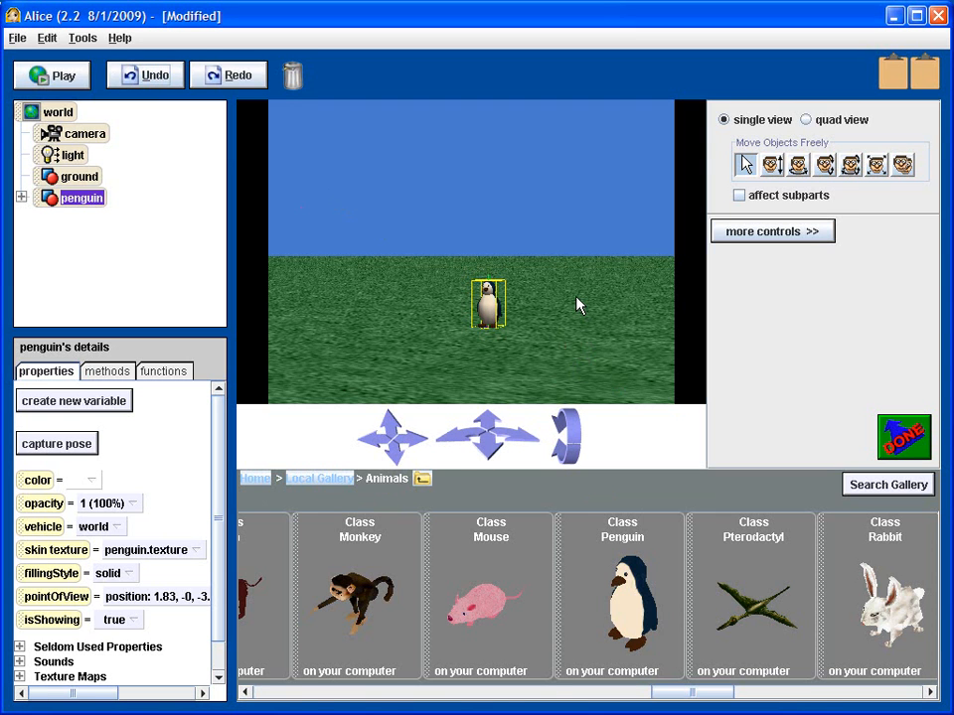
pyautogui.moveTo(641, 270)
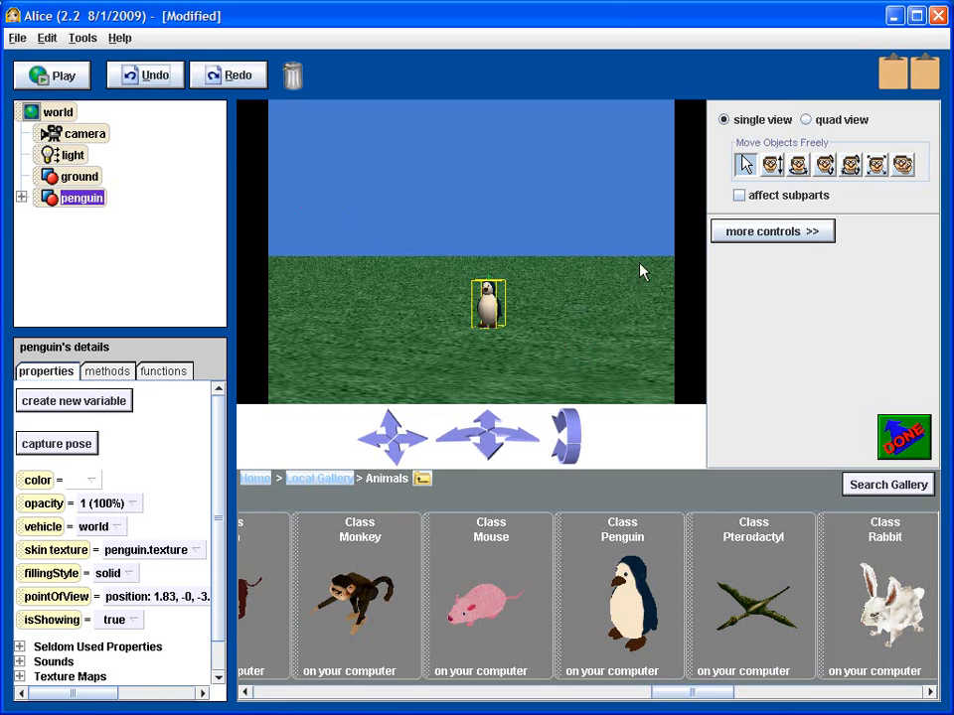
pyautogui.moveTo(780, 191)
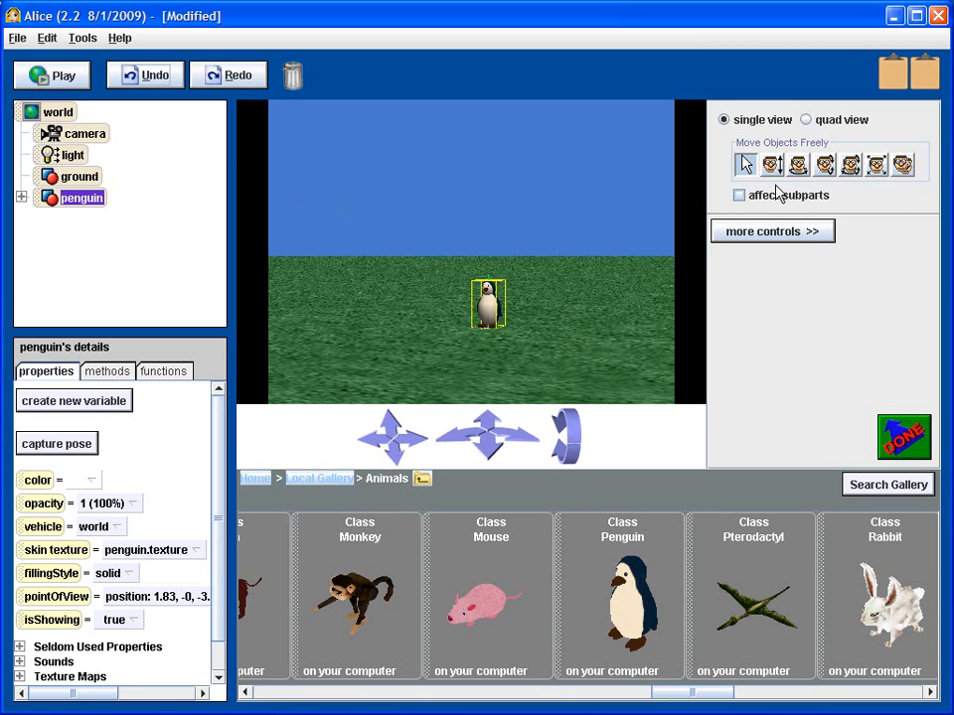
pyautogui.moveTo(906, 200)
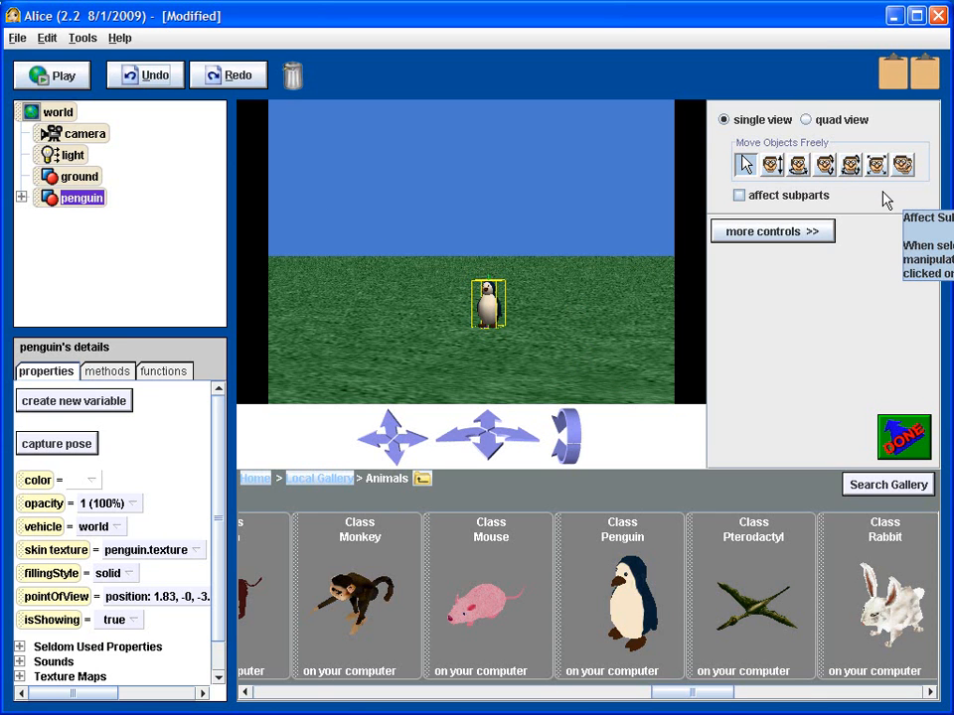
pyautogui.moveTo(780, 184)
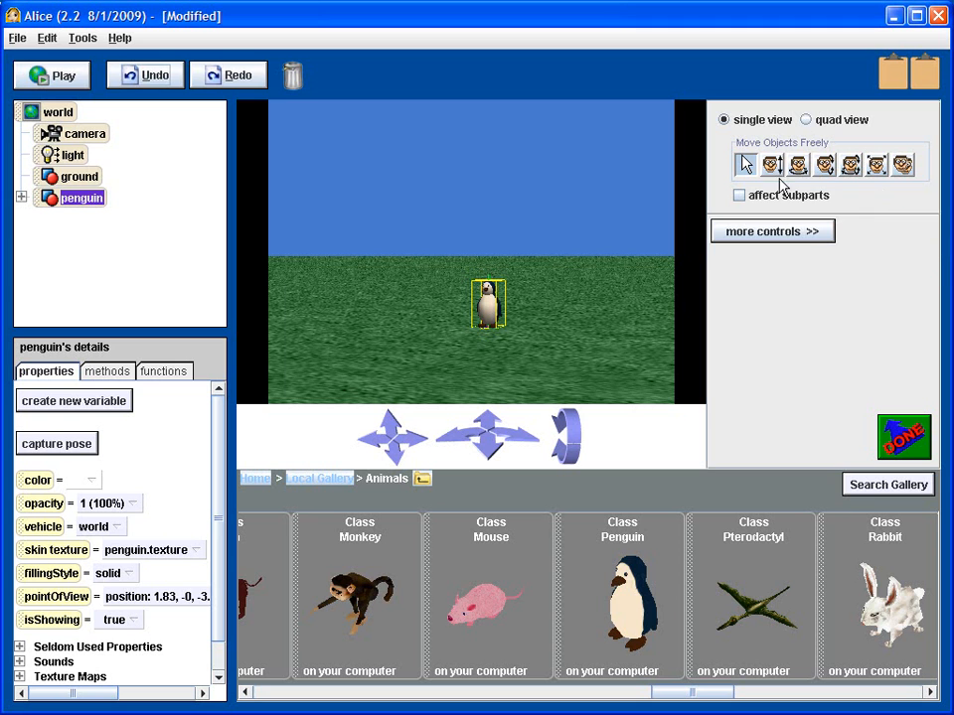
pyautogui.moveTo(507, 315)
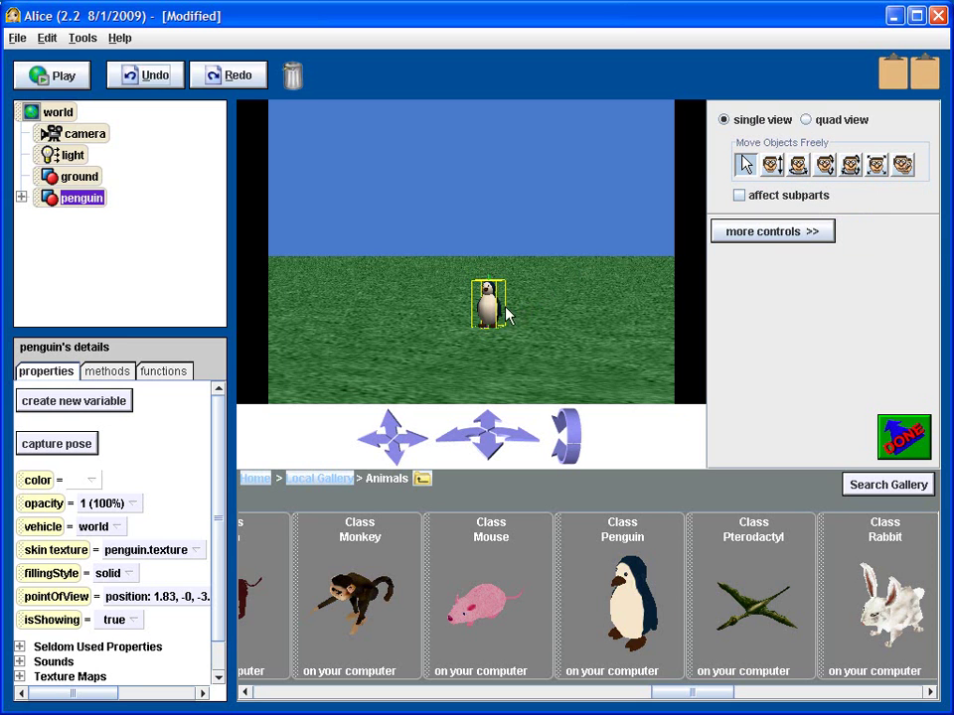
# Slide the penguin left and back, raise it skyward, then undo the lift.
pyautogui.moveTo(487, 303); pyautogui.dragTo(429, 303)
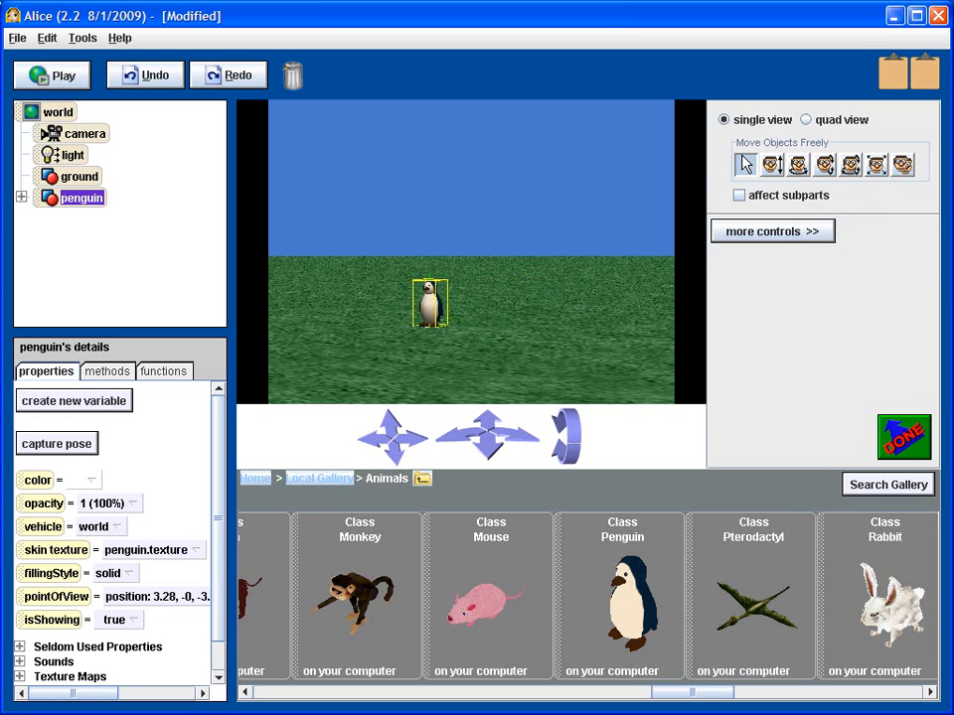
pyautogui.moveTo(429, 301); pyautogui.dragTo(494, 301)
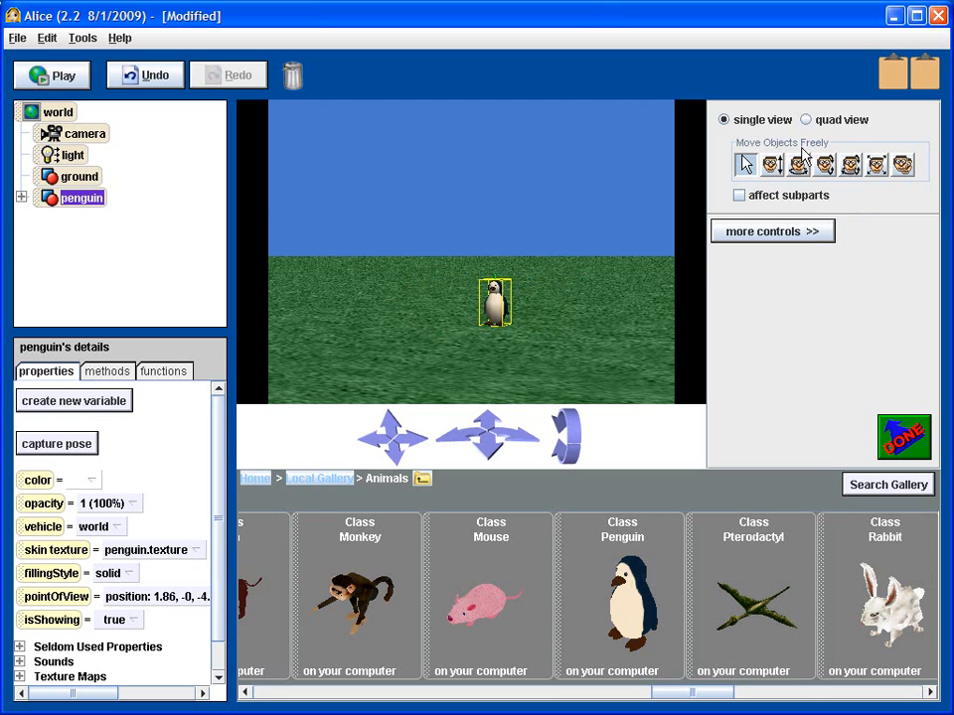
pyautogui.moveTo(772, 163)
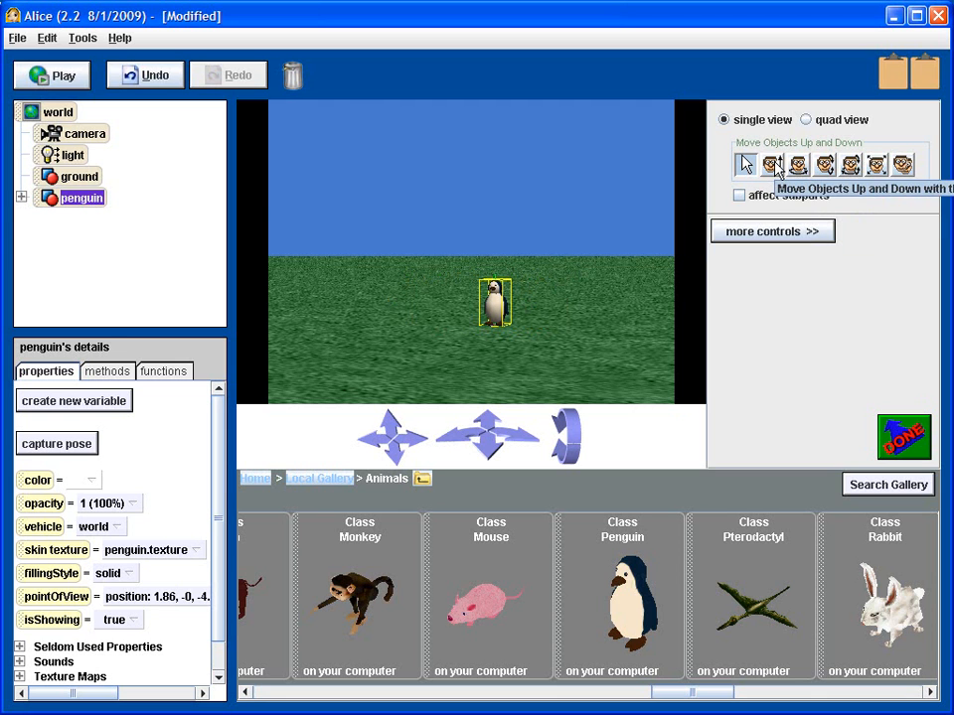
pyautogui.moveTo(786, 149)
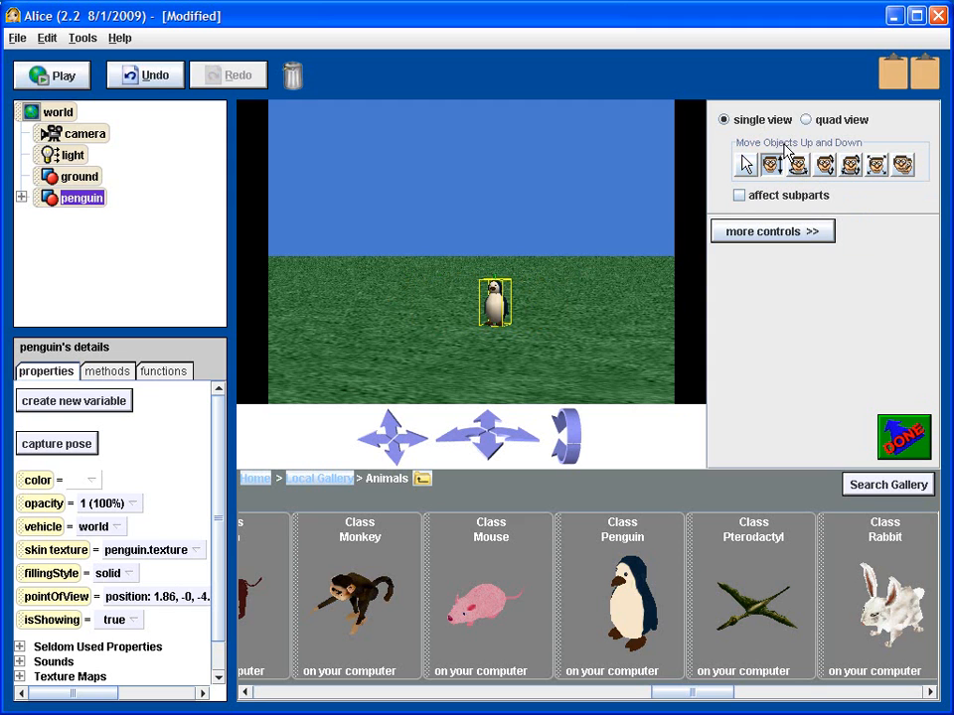
pyautogui.moveTo(504, 310)
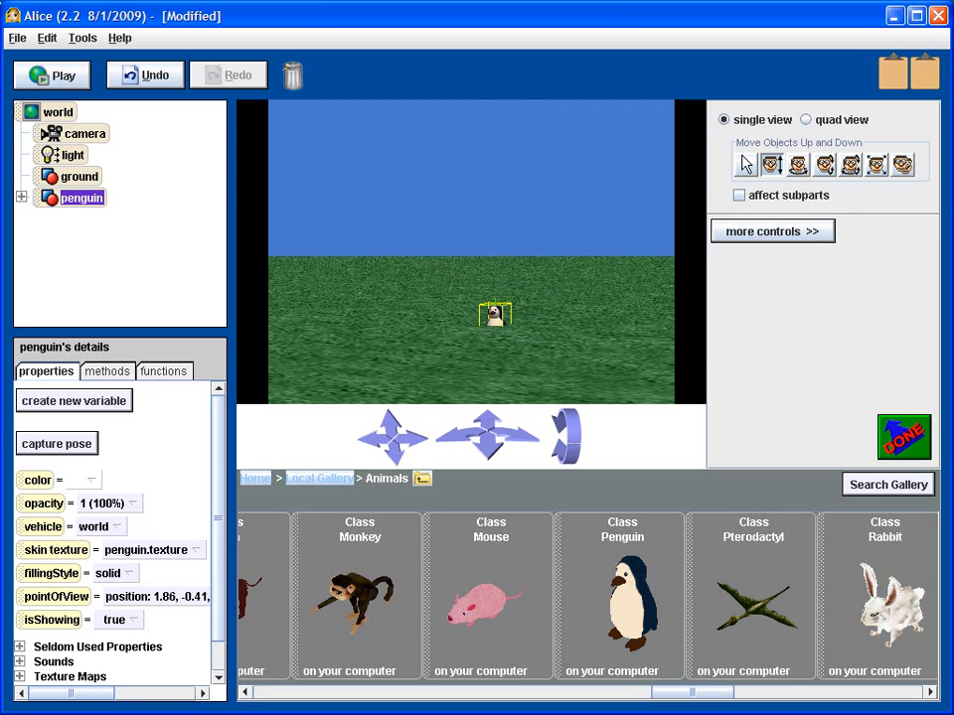
pyautogui.moveTo(495, 313); pyautogui.dragTo(494, 196)
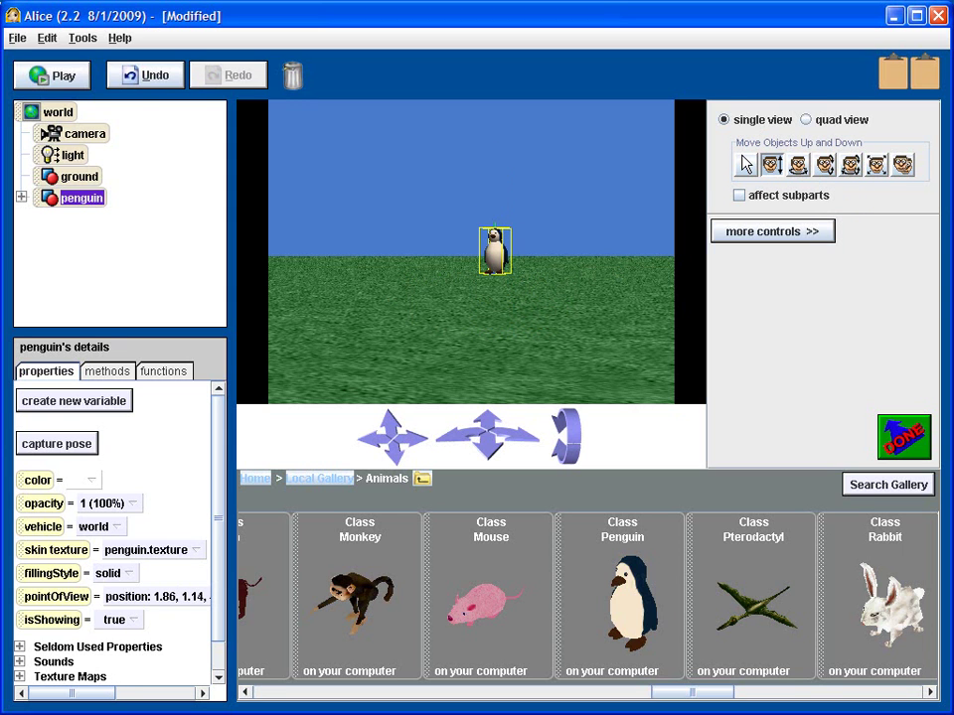
pyautogui.click(772, 163)
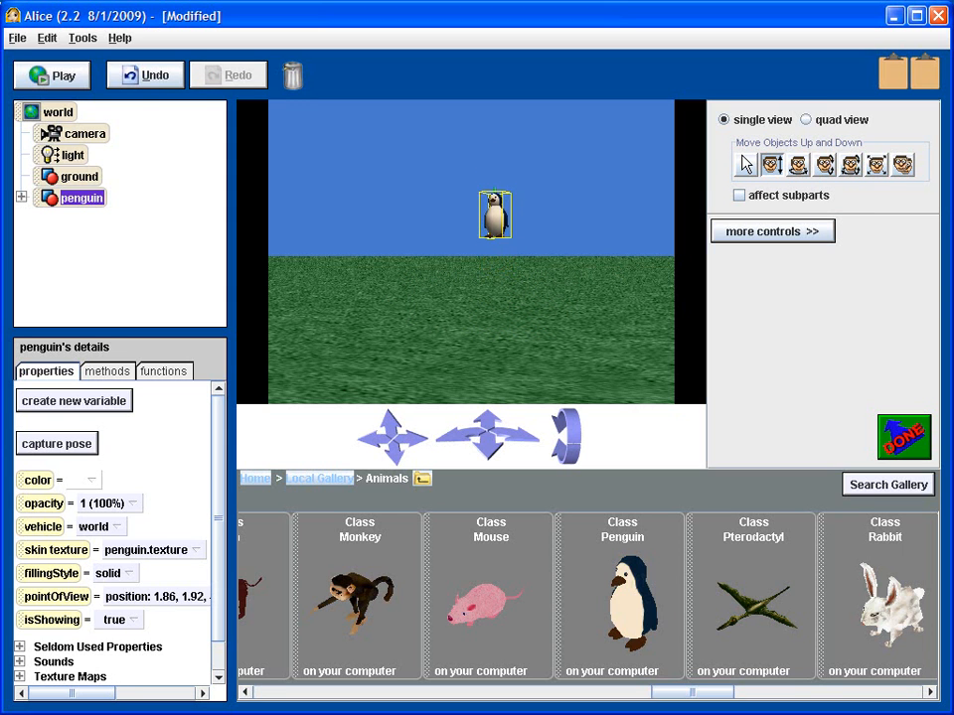
pyautogui.click(146, 74)
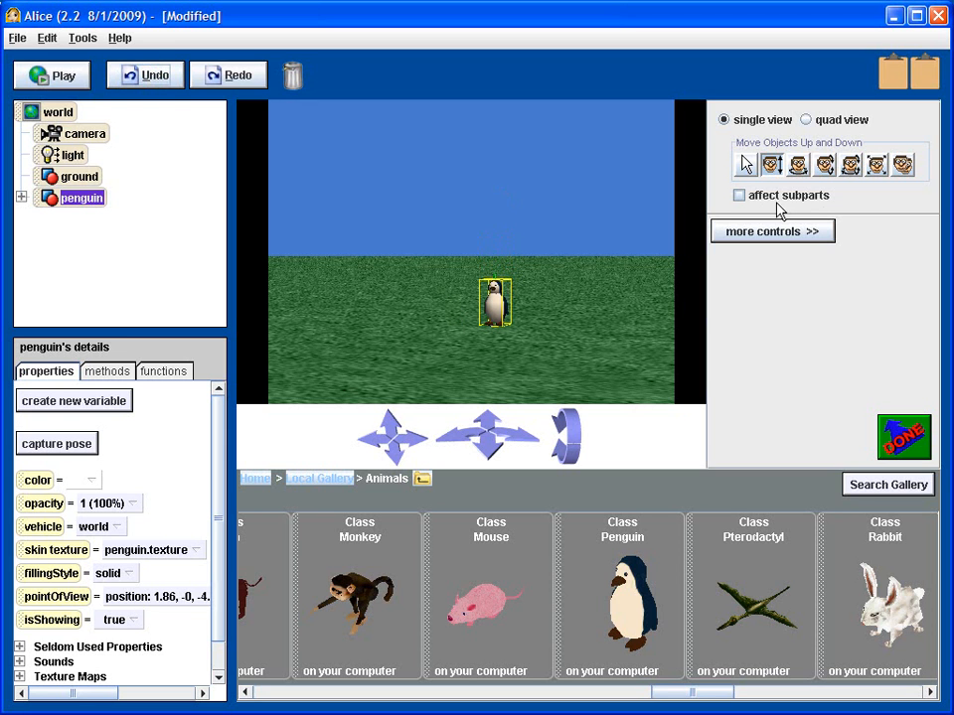
pyautogui.moveTo(798, 164)
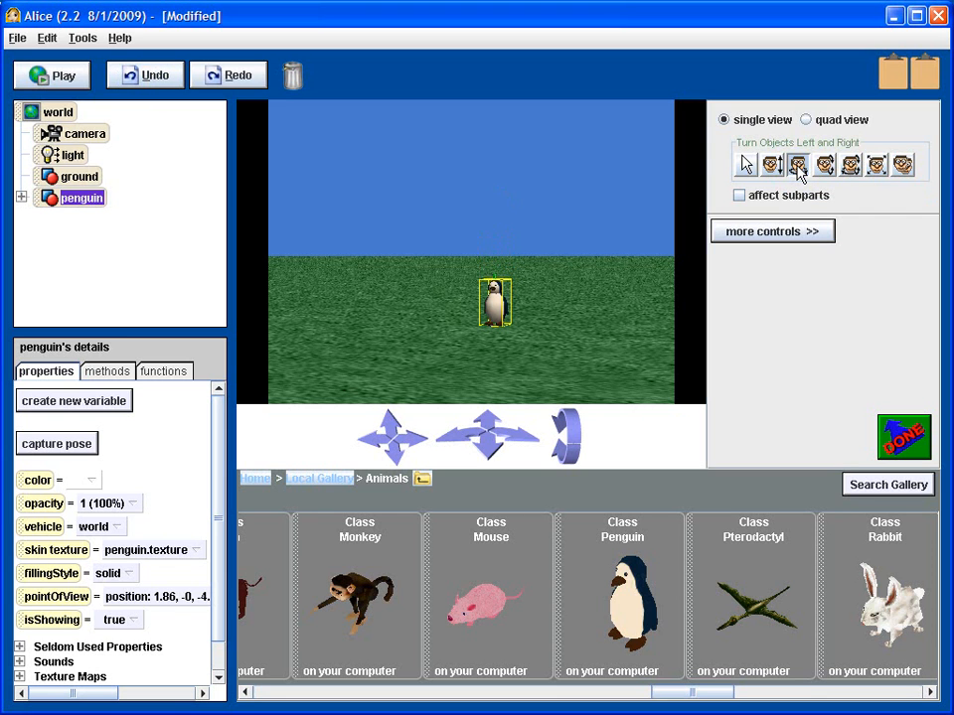
pyautogui.moveTo(619, 296)
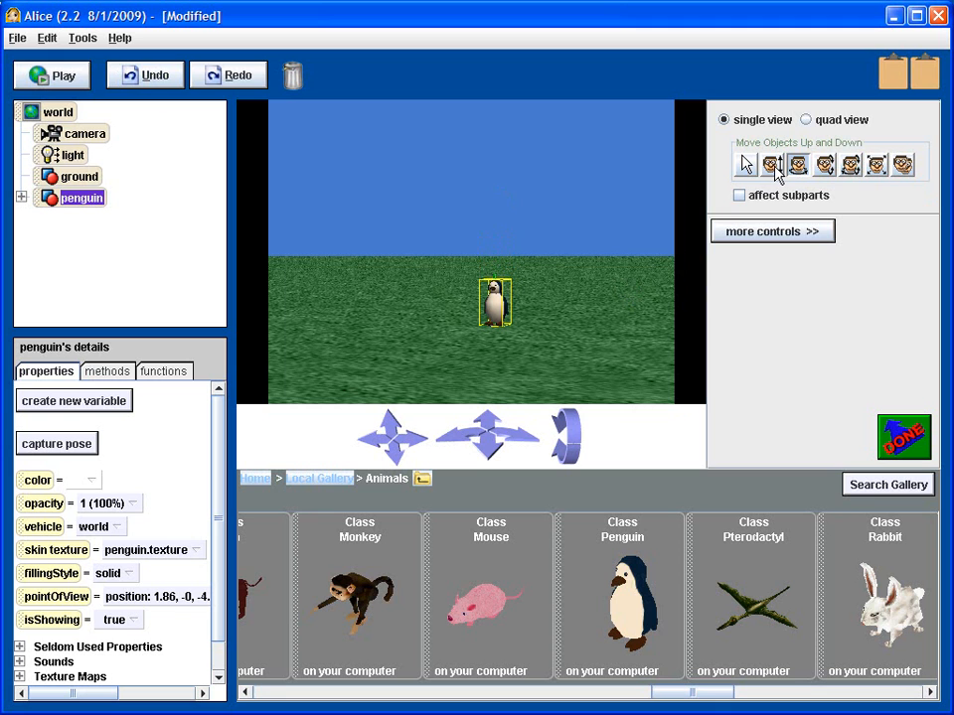
pyautogui.moveTo(798, 165)
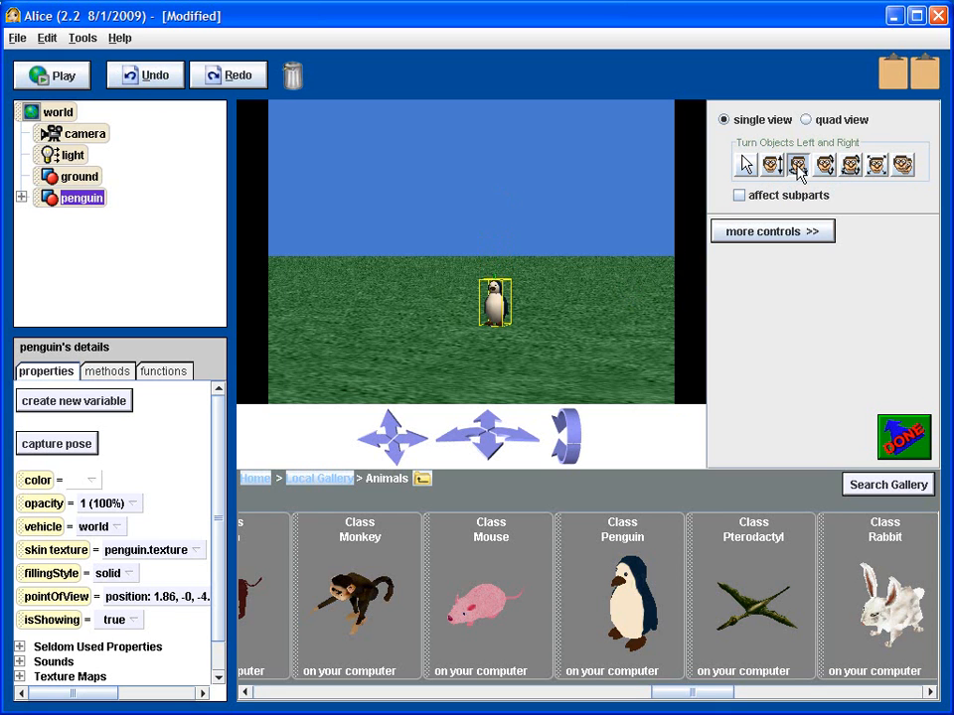
pyautogui.moveTo(791, 177)
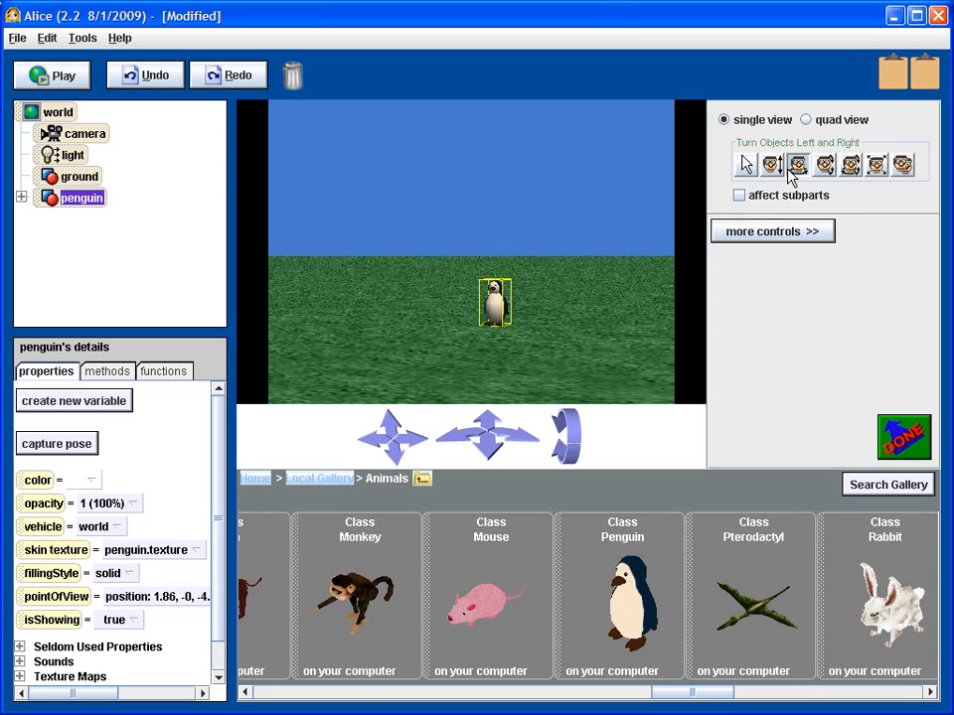
pyautogui.moveTo(543, 319)
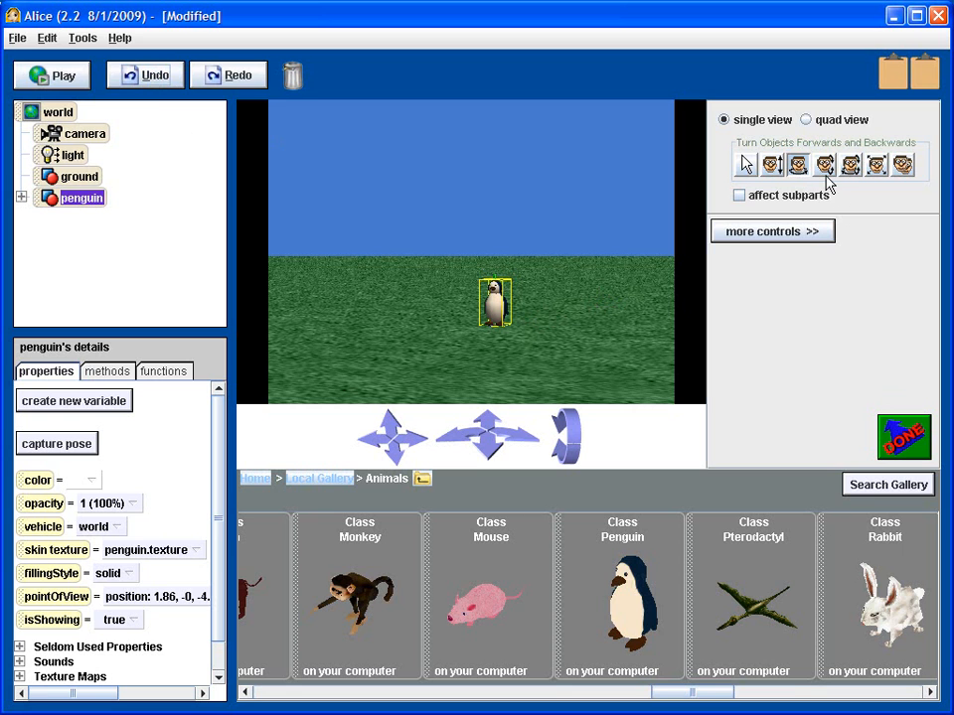
pyautogui.moveTo(825, 164)
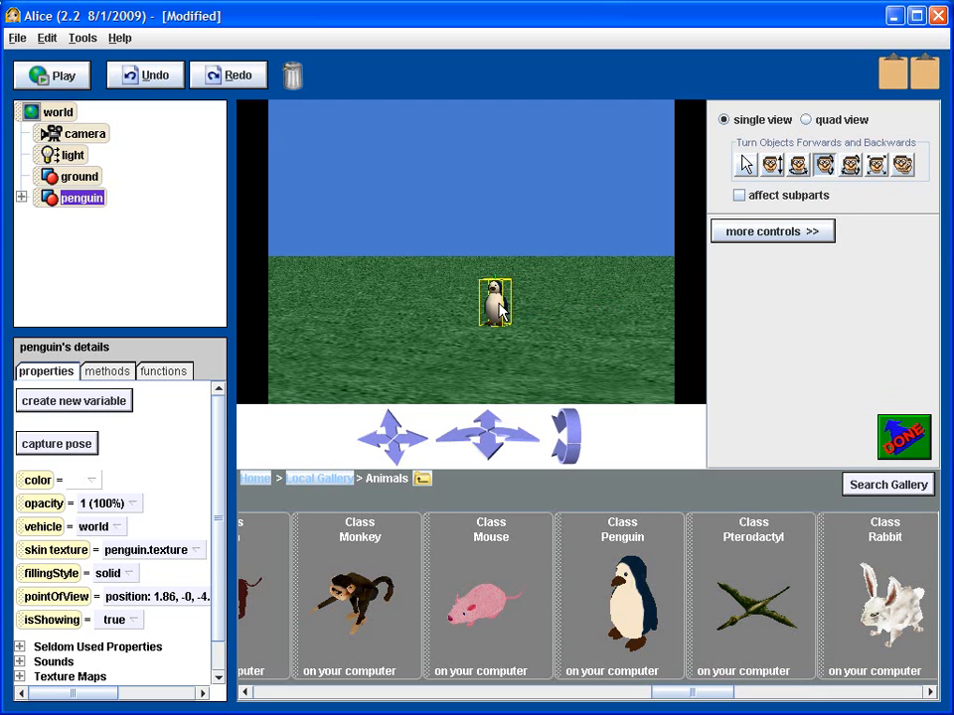
# Tip the penguin forward onto the grass, then undo the tilt to stand it upright.
pyautogui.click(496, 303)
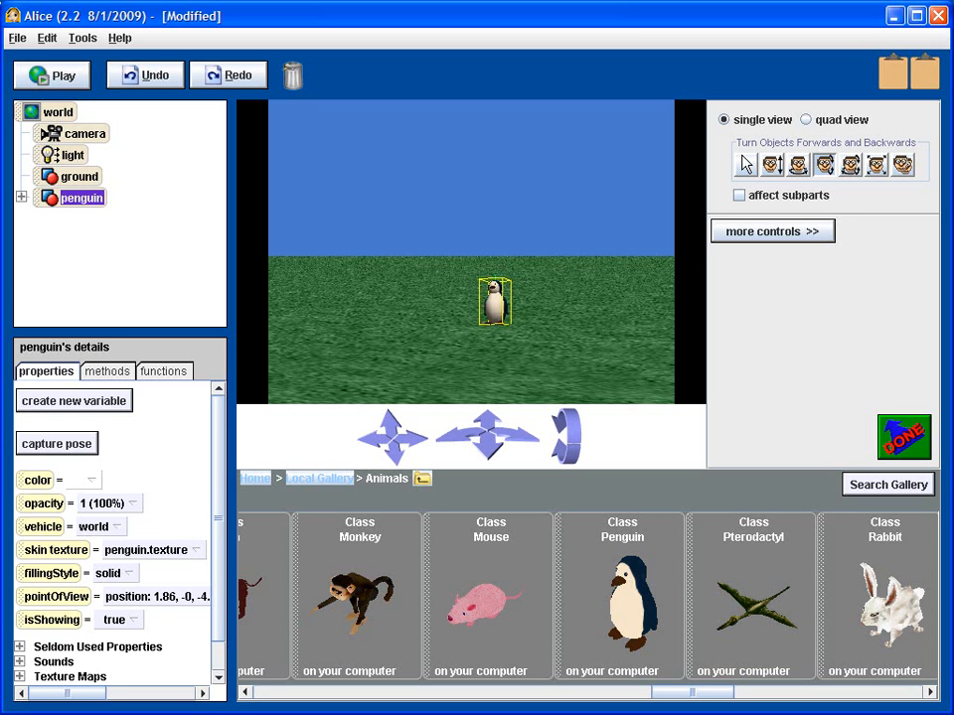
pyautogui.click(798, 163)
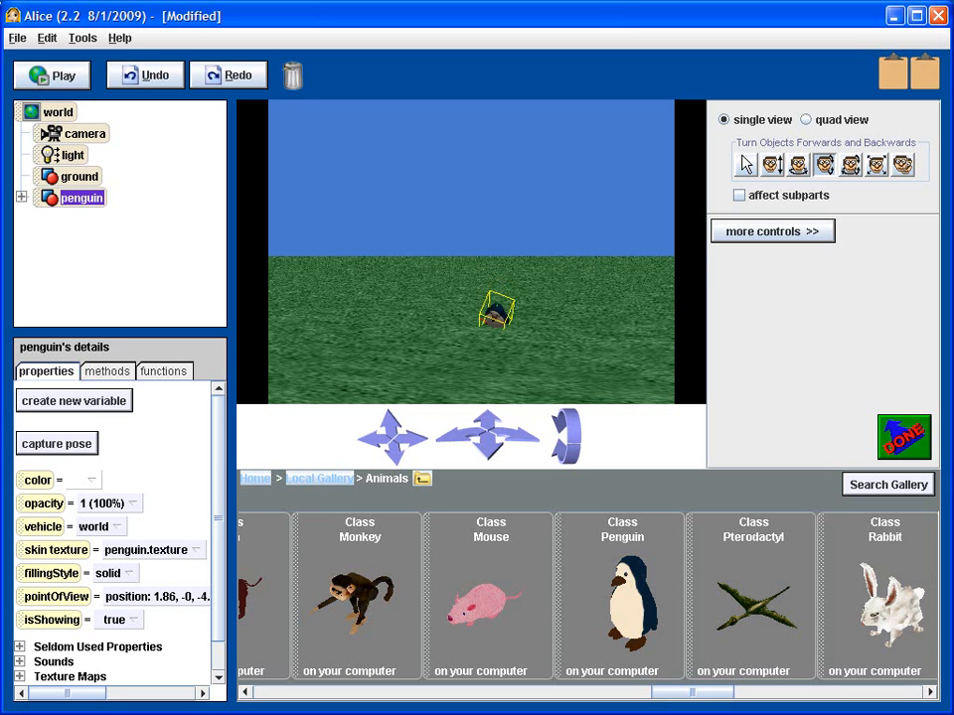
pyautogui.click(145, 75)
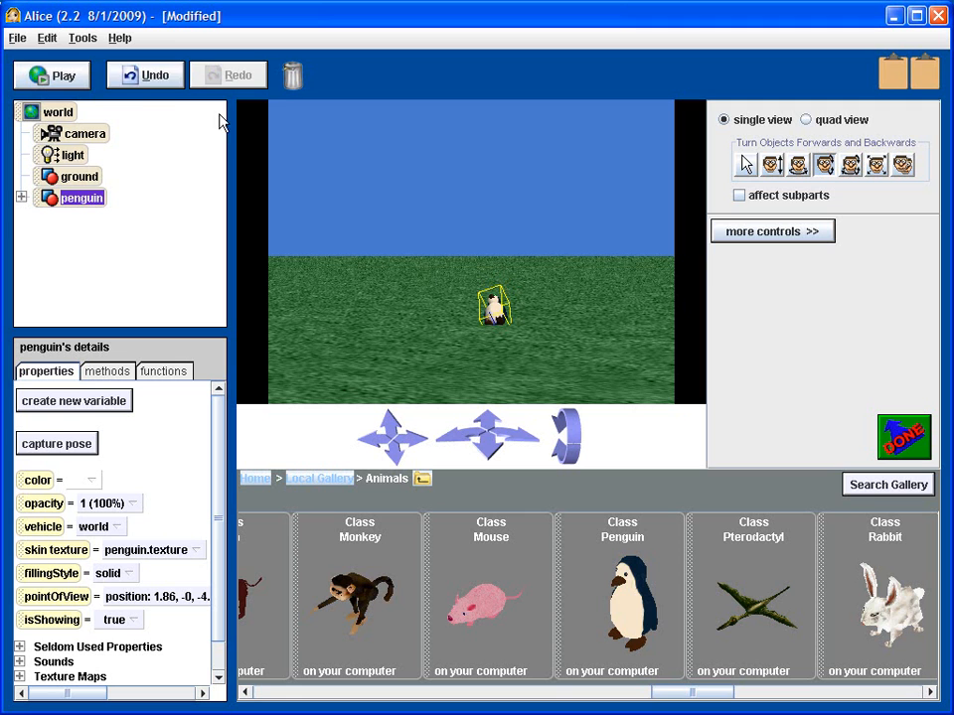
pyautogui.click(145, 74)
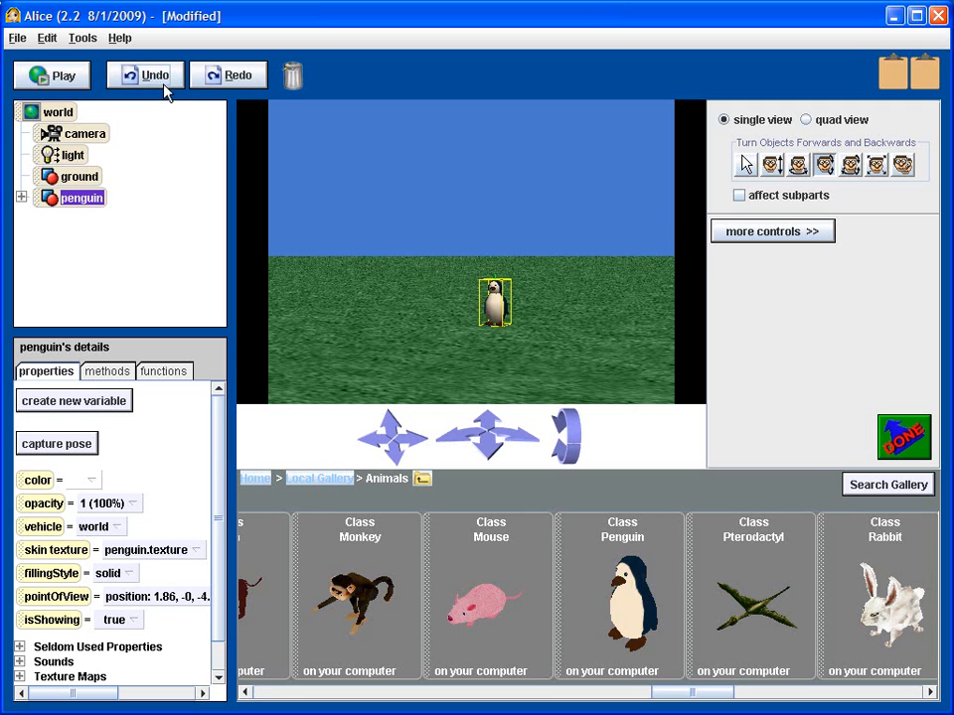
pyautogui.moveTo(851, 164)
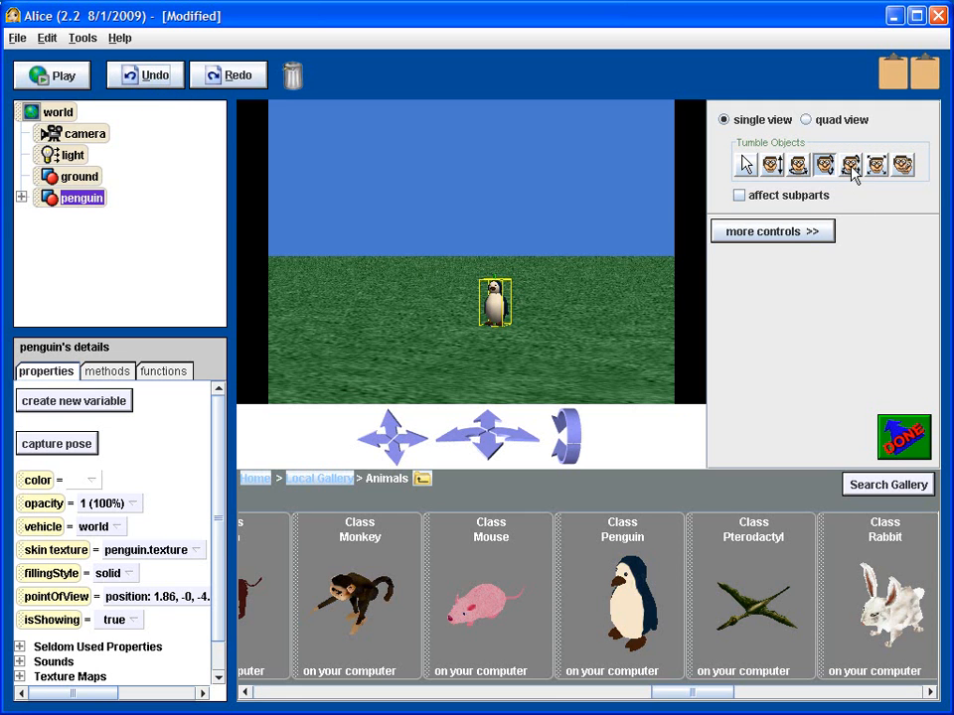
pyautogui.moveTo(850, 163)
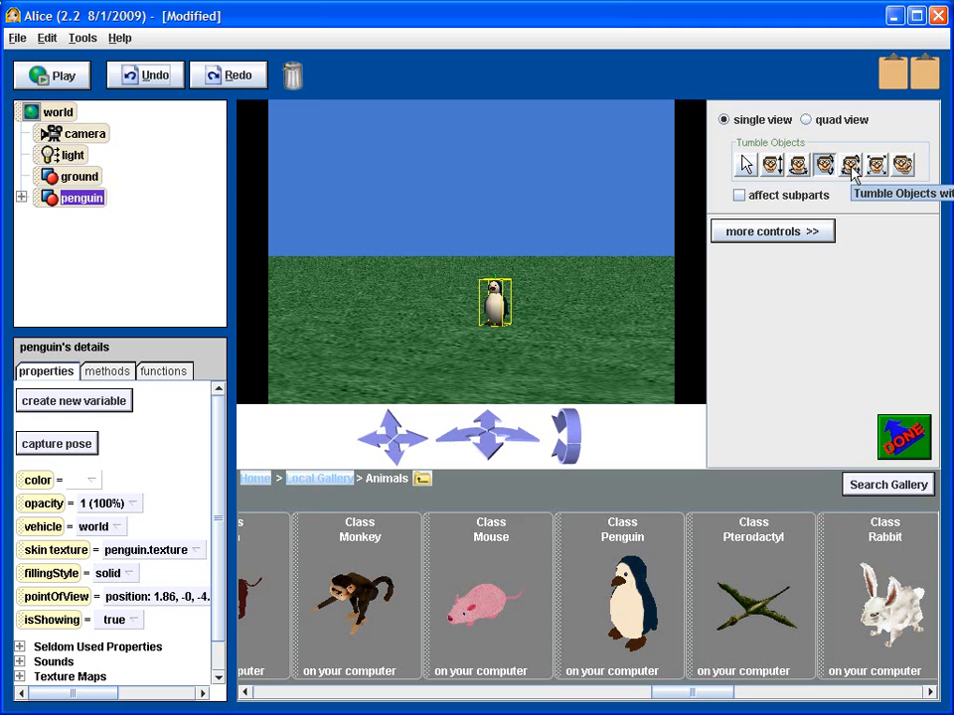
pyautogui.moveTo(540, 332)
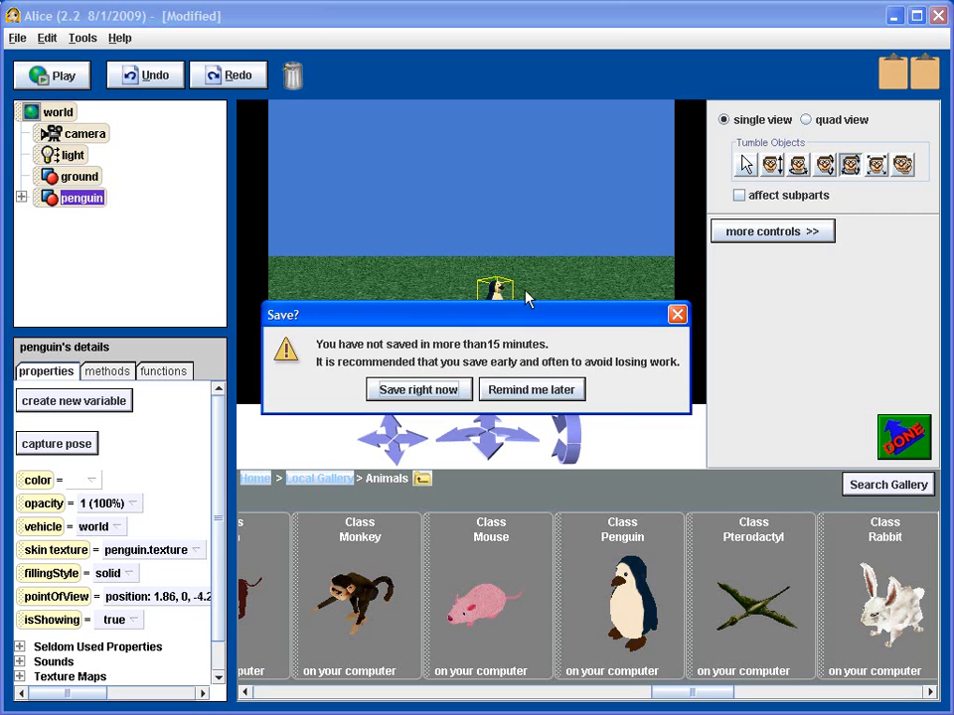
pyautogui.moveTo(529, 331)
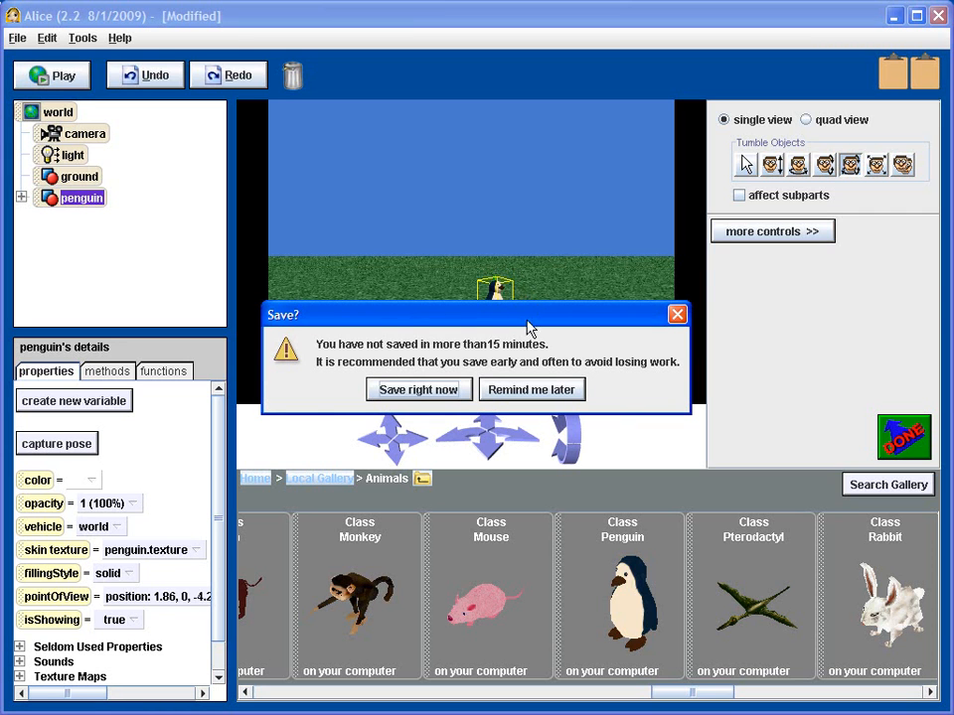
# Dismiss the Save? reminder with Remind me later.
pyautogui.click(531, 388)
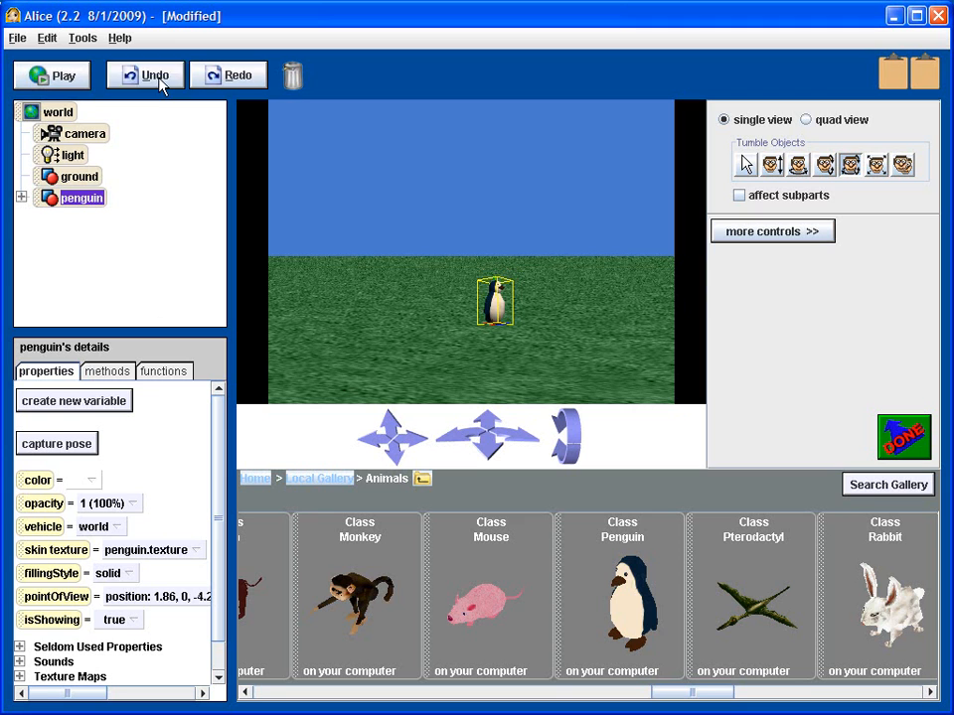
# Revert the penguin's tumble with Undo.
pyautogui.click(145, 75)
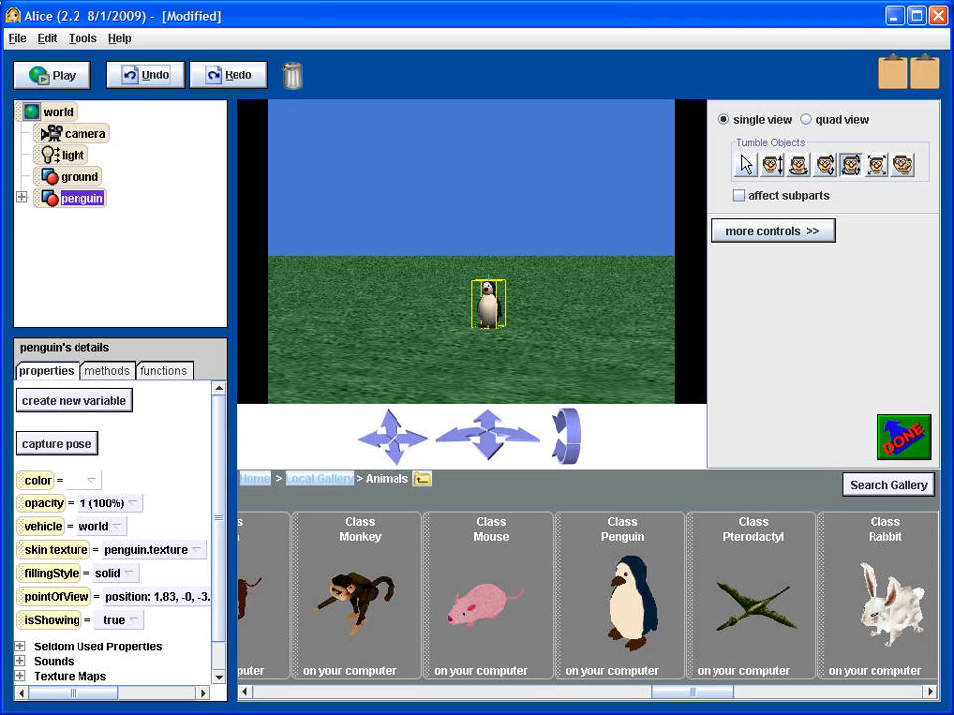
pyautogui.moveTo(358, 596)
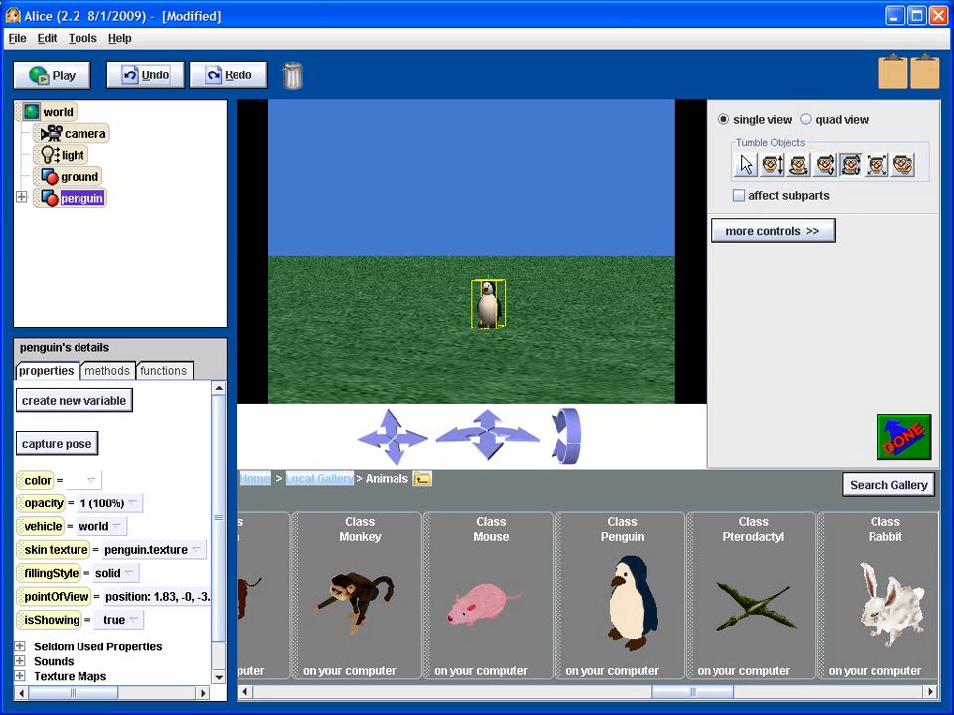
pyautogui.moveTo(808, 325)
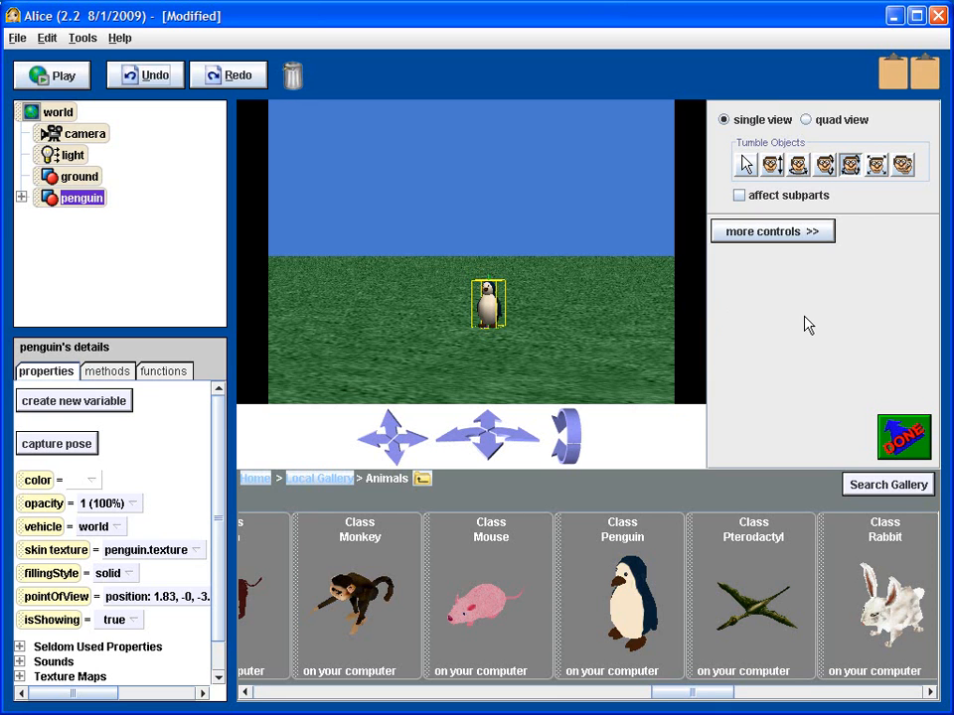
pyautogui.moveTo(877, 164)
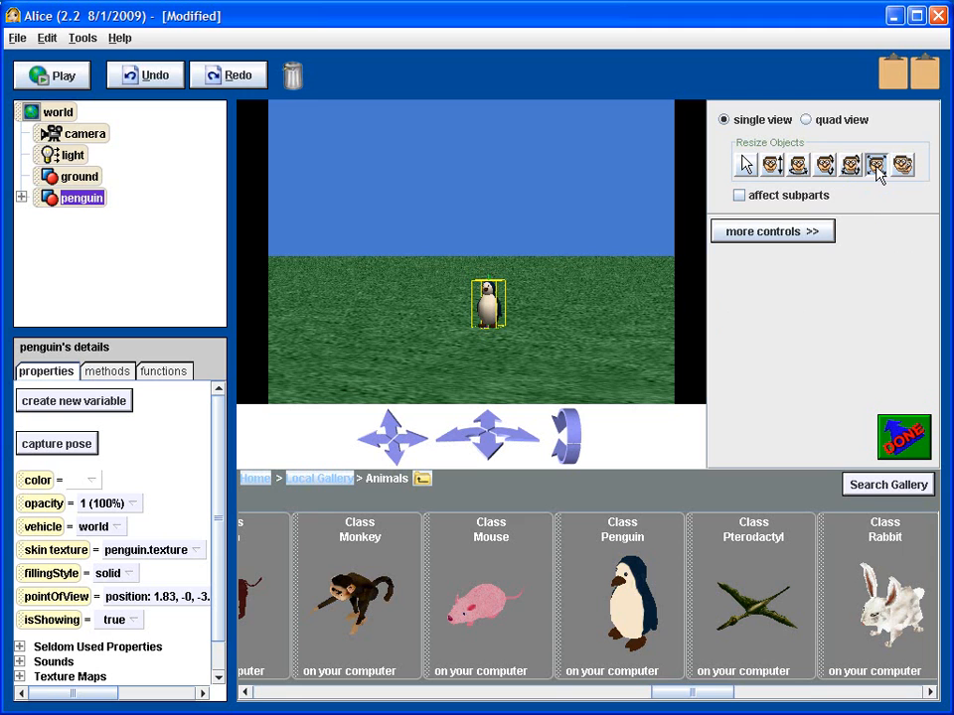
pyautogui.moveTo(541, 296)
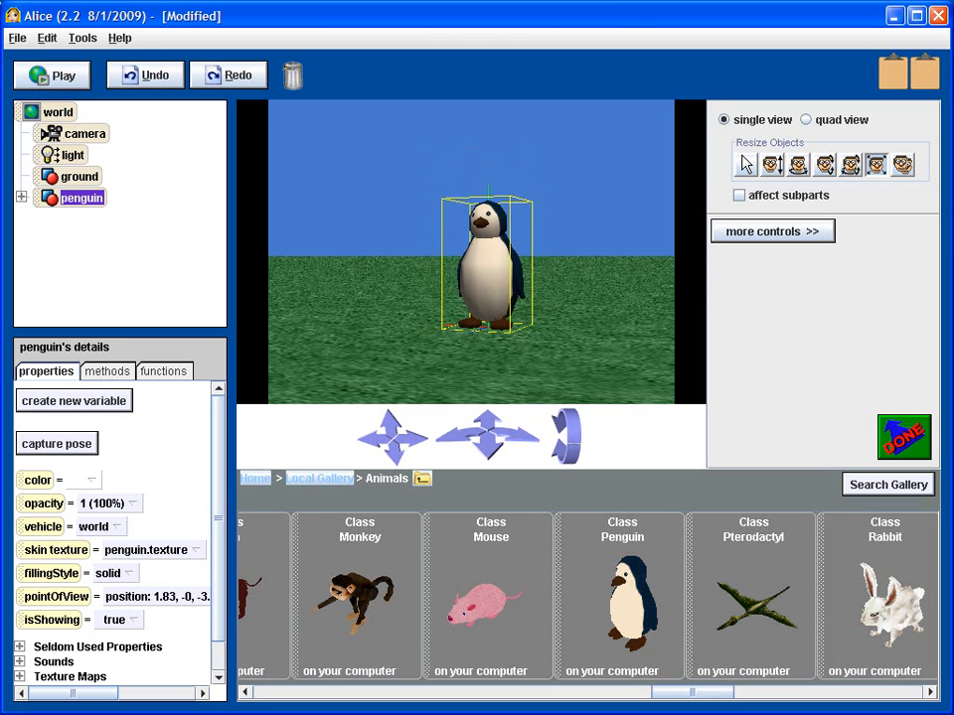
# Undo the enlargement, restoring the penguin's earlier small size.
pyautogui.click(145, 74)
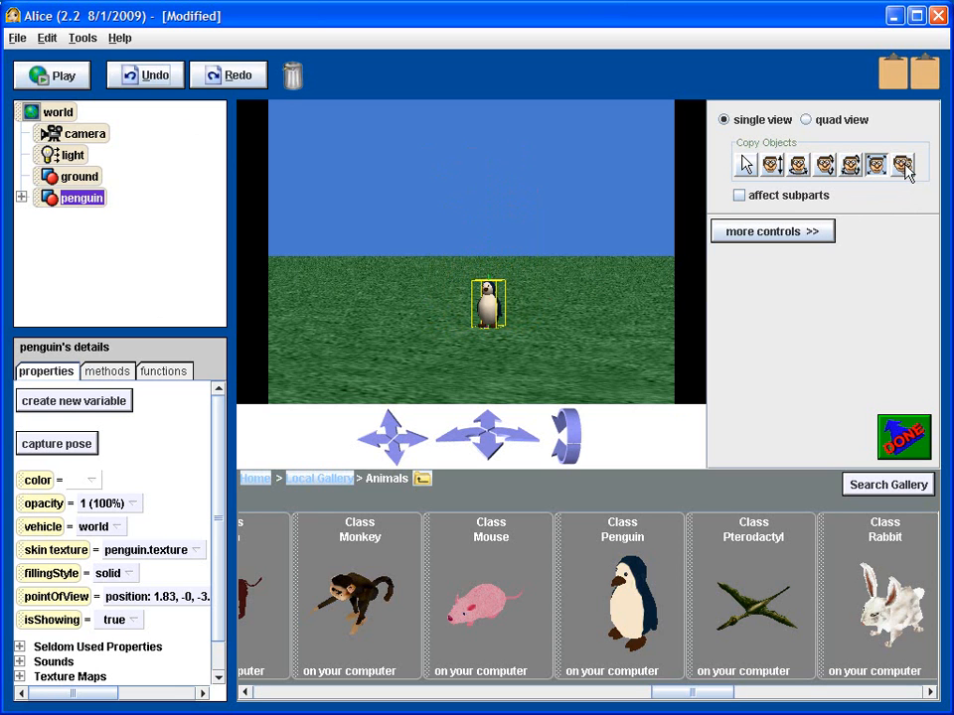
pyautogui.moveTo(614, 319)
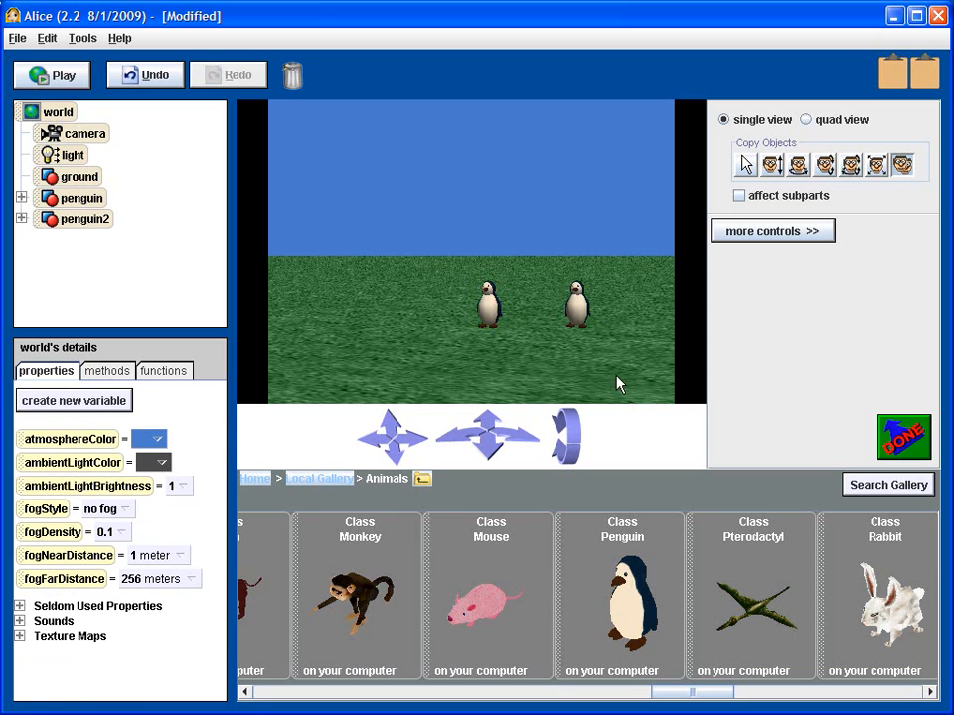
pyautogui.moveTo(655, 405)
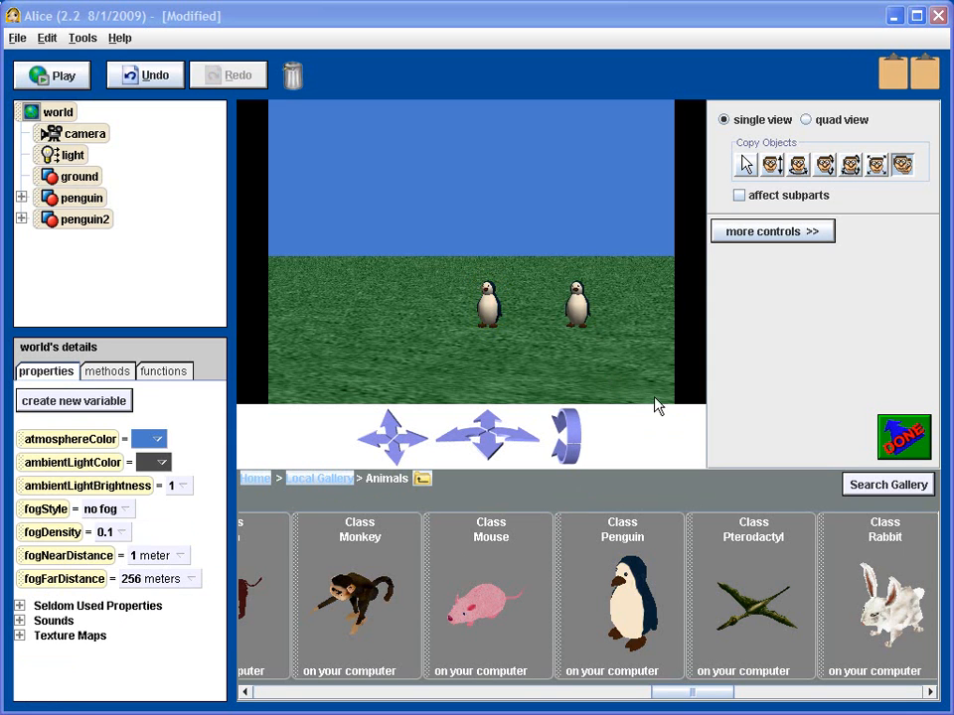
pyautogui.moveTo(647, 385)
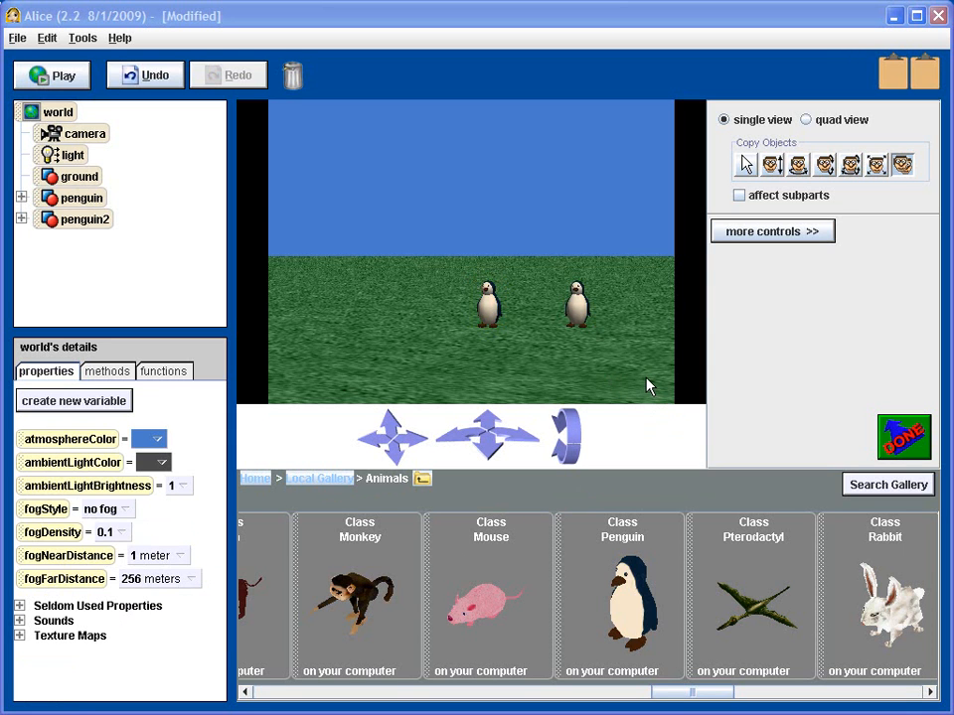